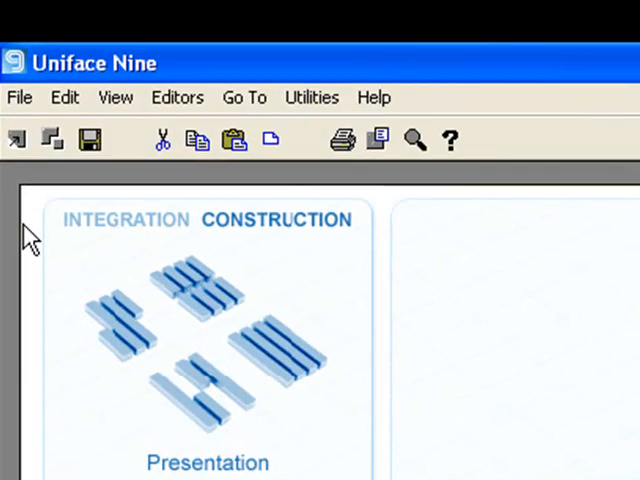
mouse_move(190, 405)
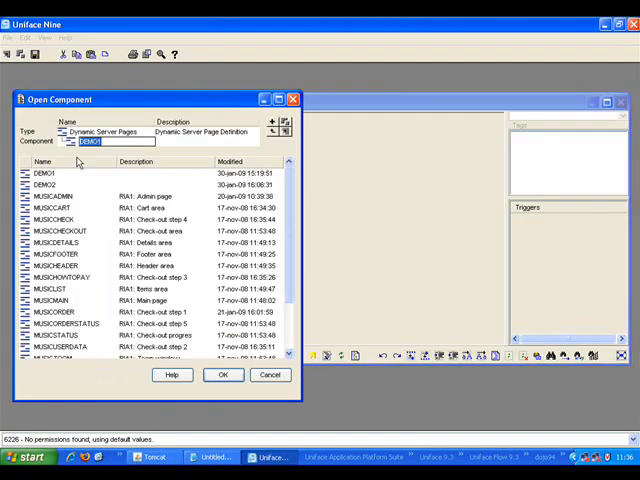
Step: Open DEMO3 as a Dynamic Server Page and confirm creating the new component
left_click(222, 375)
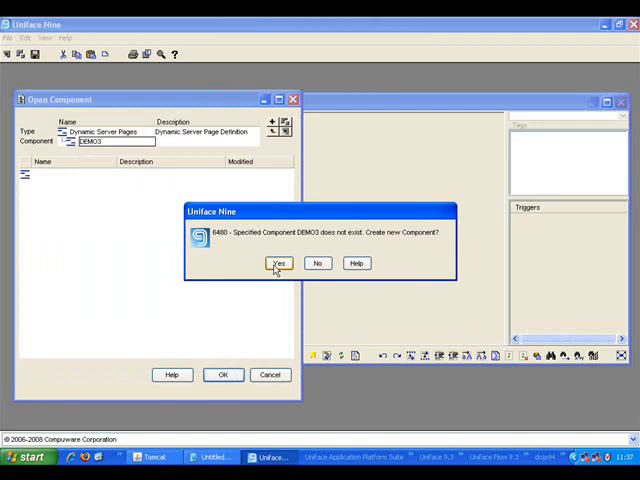
left_click(279, 263)
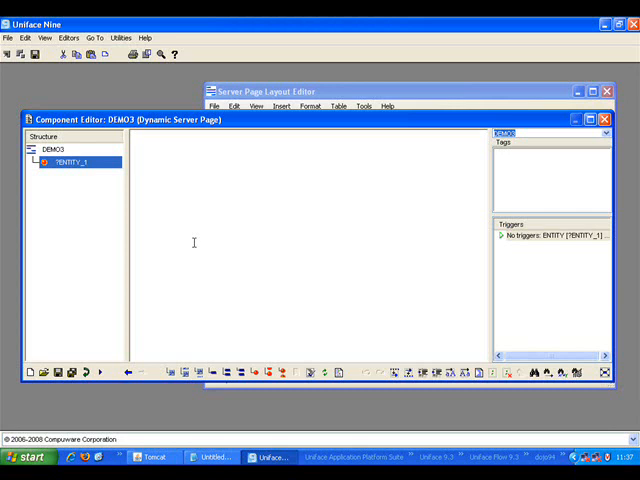
mouse_move(325, 80)
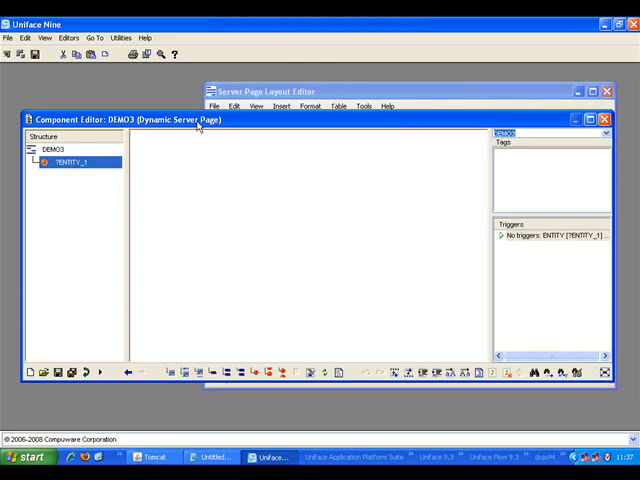
mouse_move(60, 227)
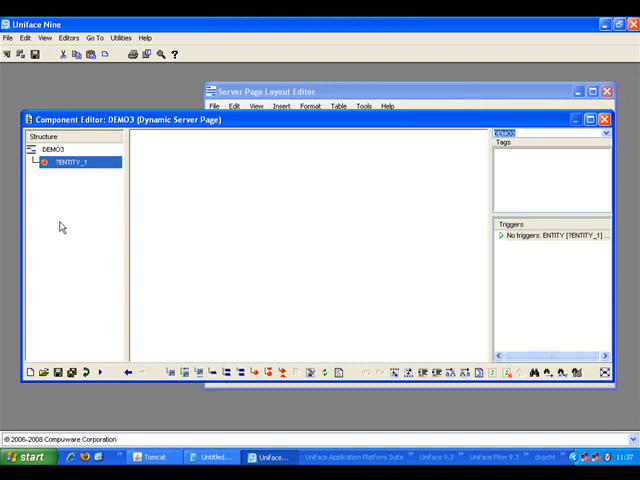
mouse_move(63, 239)
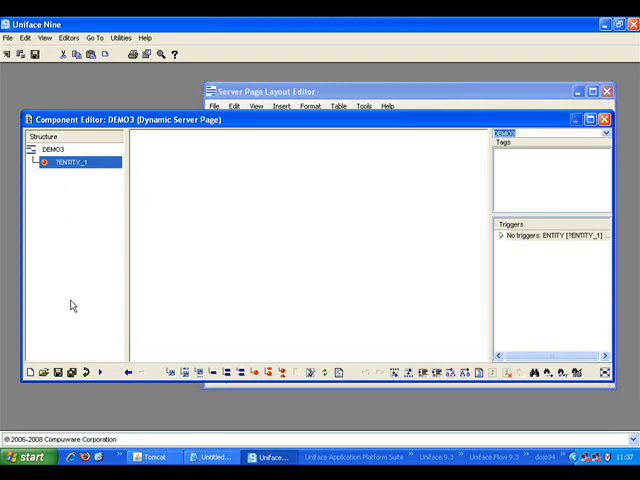
Step: Rename the unnamed first entity to DISTRICT of the ADDRESS model
right_click(66, 162)
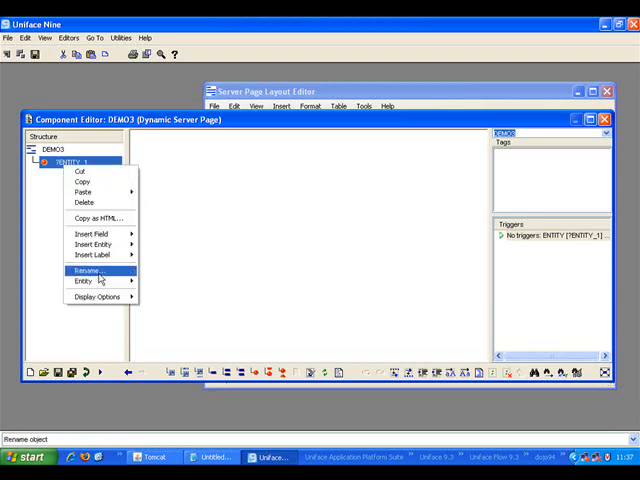
left_click(85, 270)
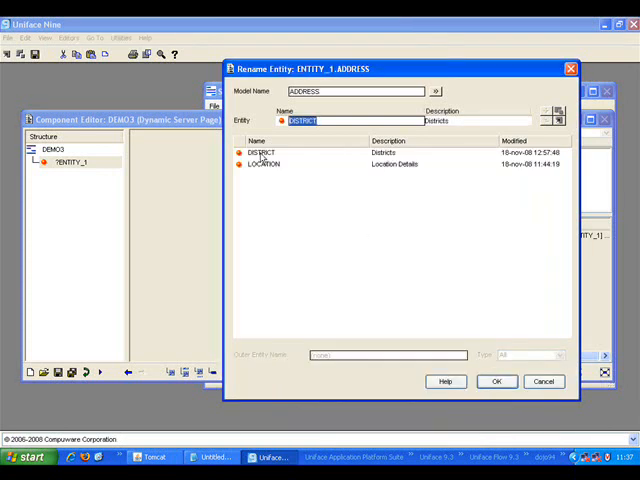
left_click(496, 381)
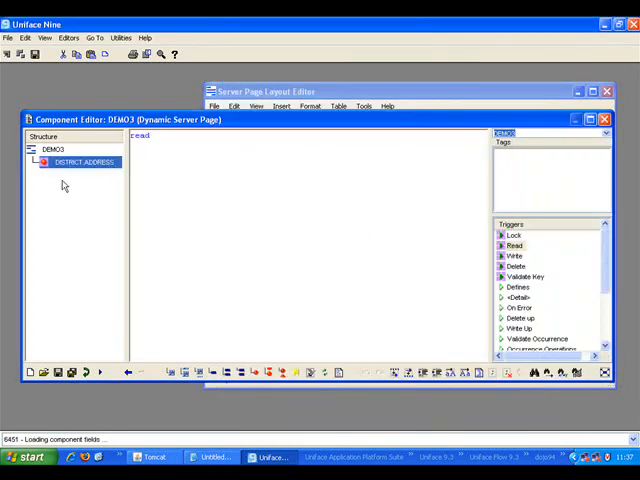
Step: Load the ID and NAME fields into DISTRICT.ADDRESS, entering option maxhits=10
left_click(22, 38)
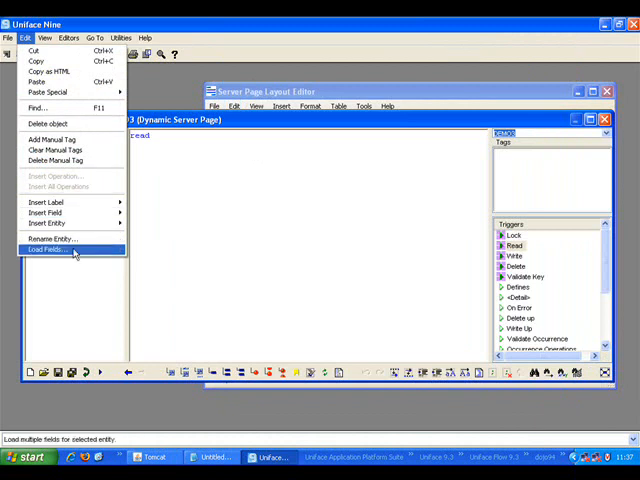
left_click(50, 249)
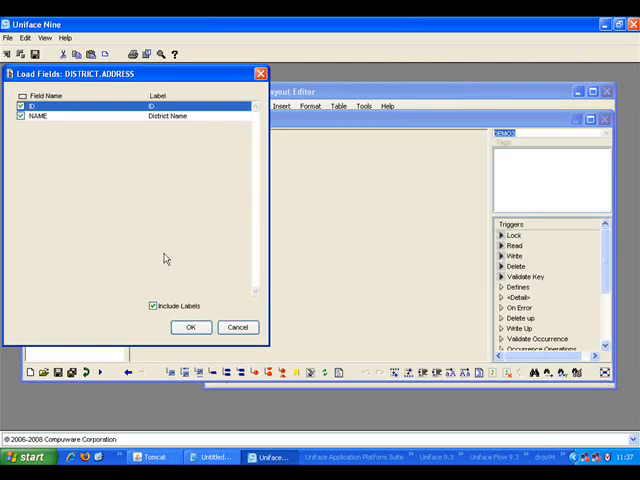
left_click(190, 327)
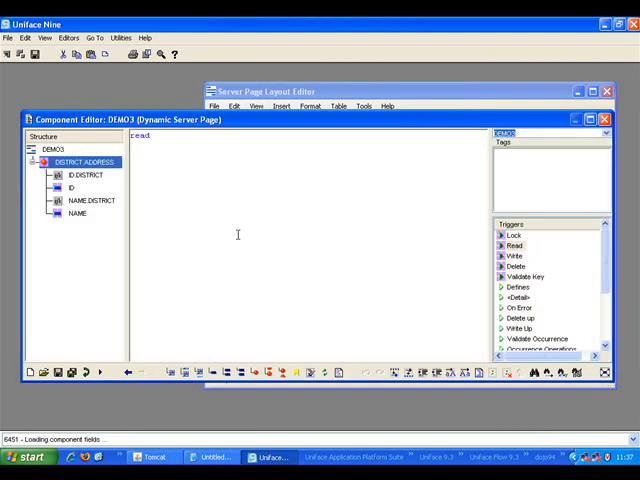
type("option \"maxhits=10\"")
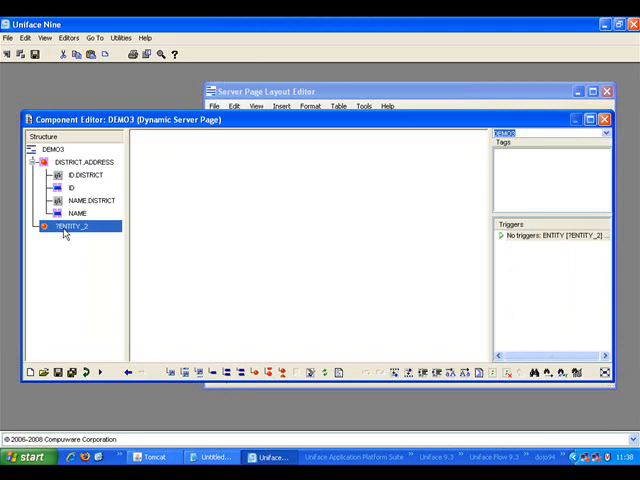
Step: Rename ?ENTITY_2 to BUTTONS in model DUMMY and insert a placeholder field
left_click(88, 332)
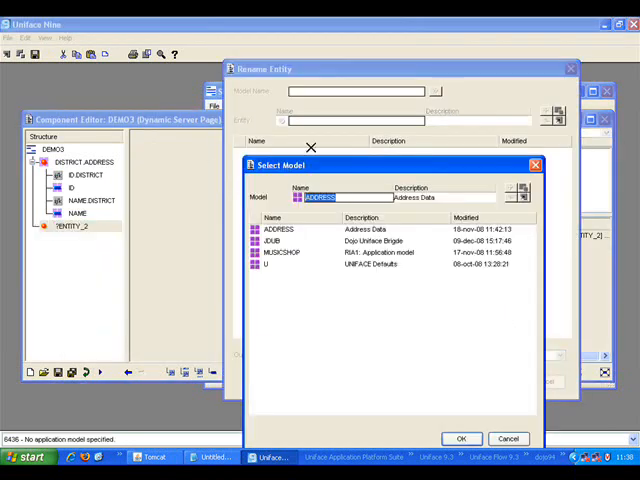
type("DUMMY")
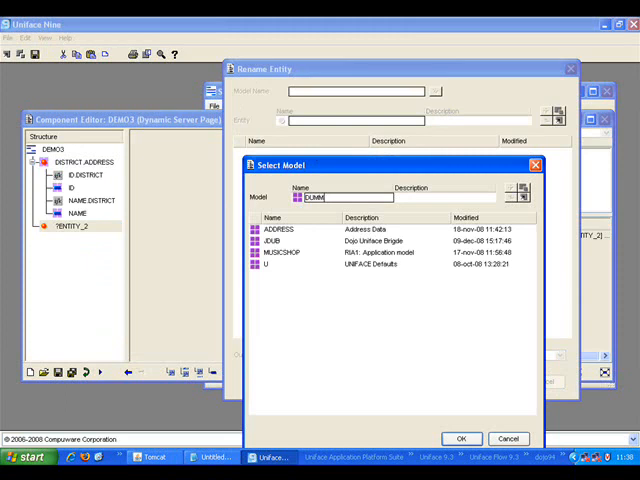
left_click(465, 438)
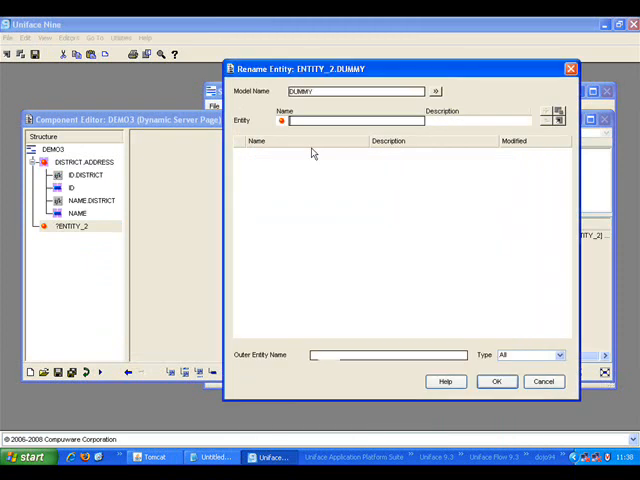
type("BUTTON")
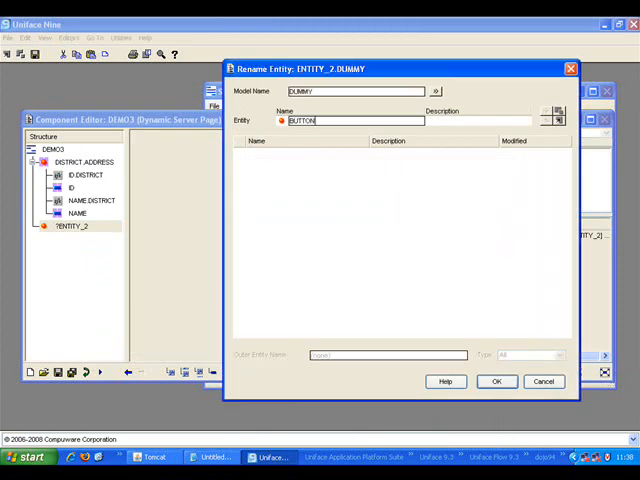
left_click(497, 382)
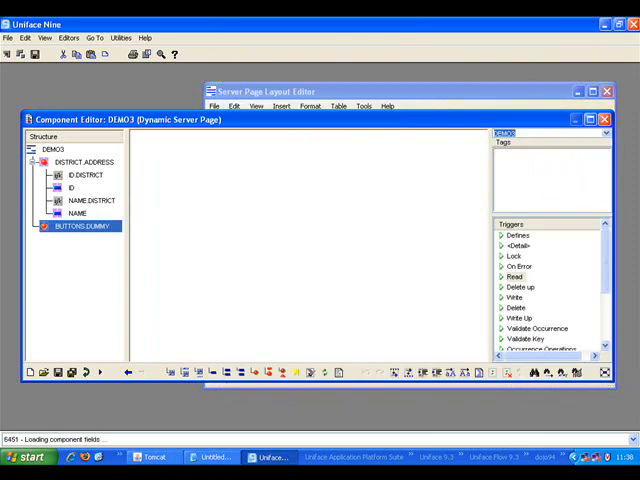
left_click(212, 372)
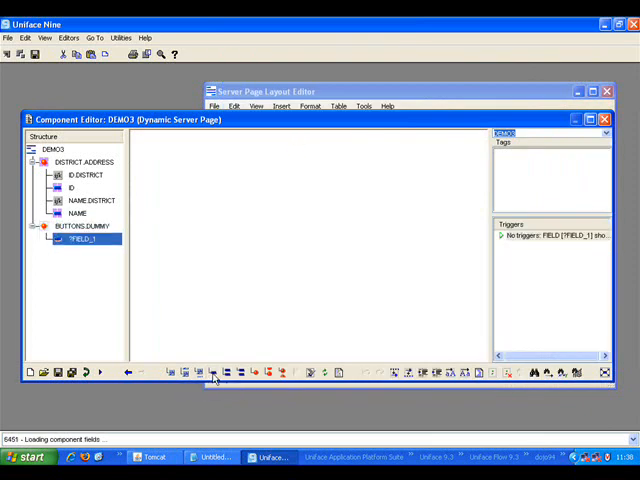
Step: Rename the BUTTONS placeholder field to RET and open its properties
right_click(80, 238)
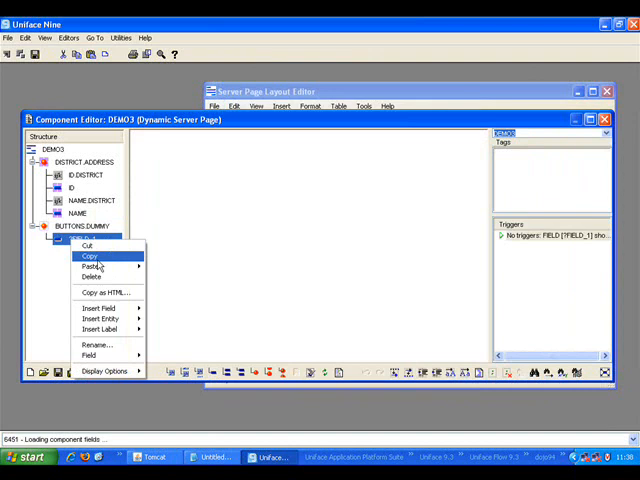
mouse_move(95, 345)
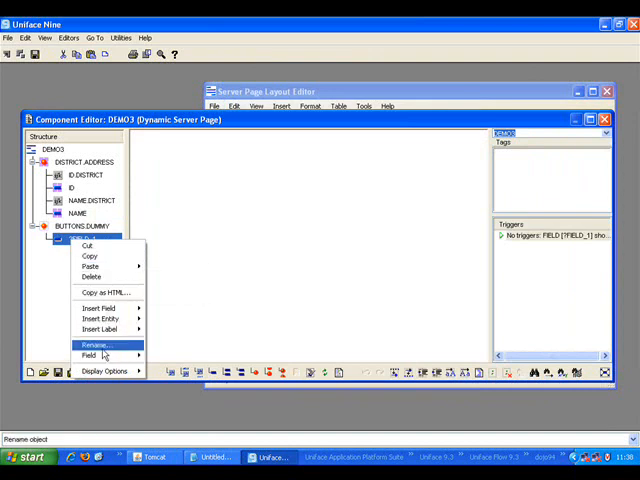
left_click(92, 345)
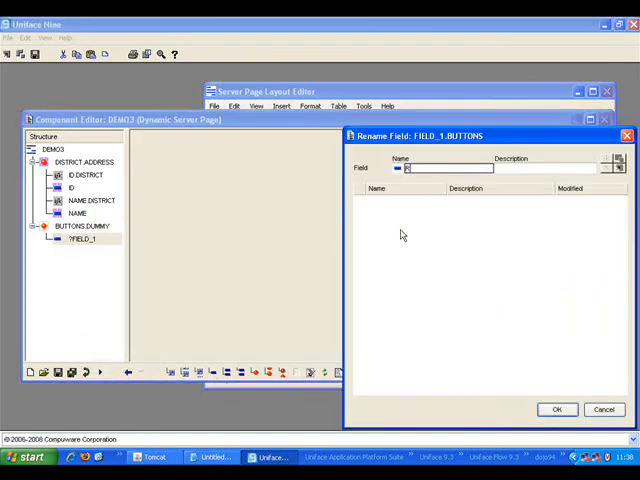
left_click(559, 407)
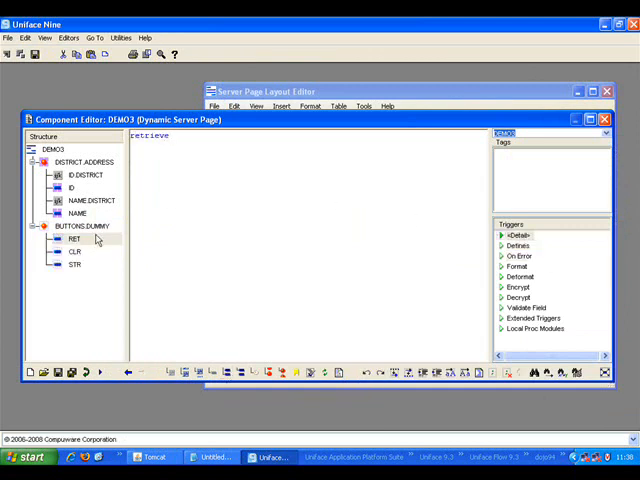
left_click(74, 239)
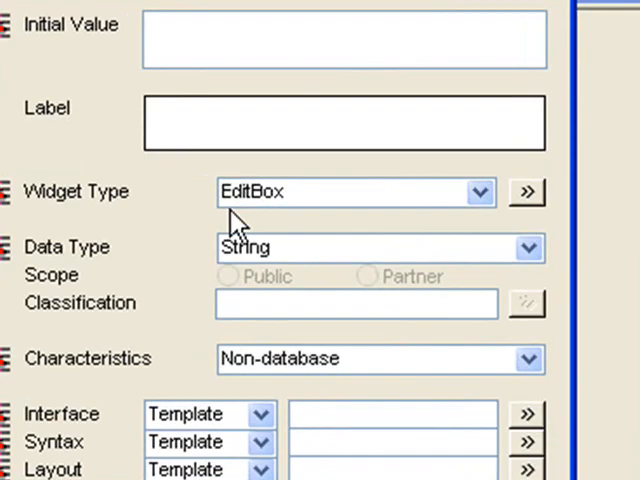
Step: Give RET the initial value Retrieve and set its widget type to CommandButton
type("R")
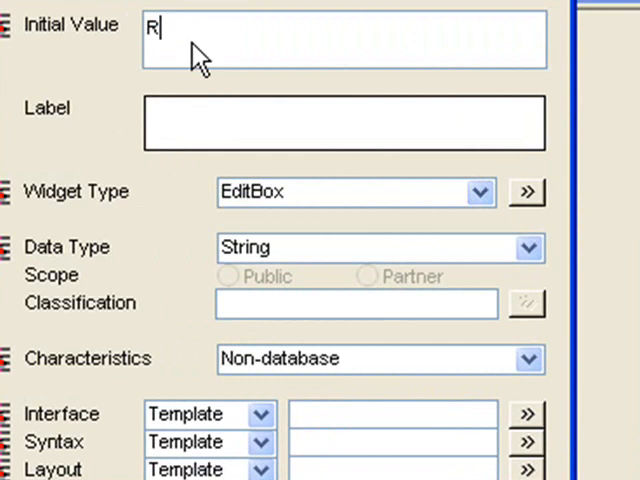
type("etrieve")
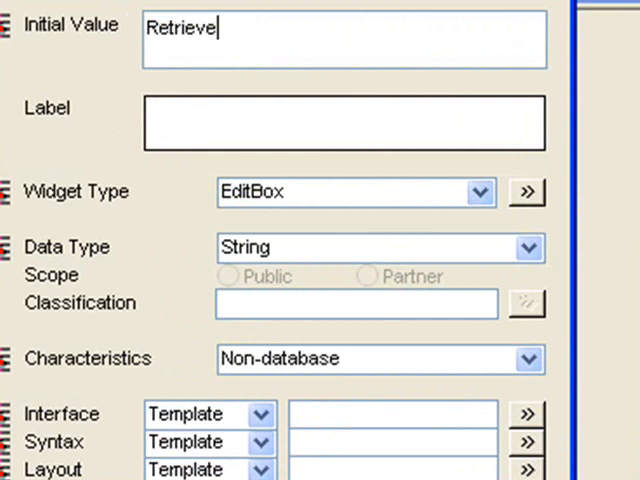
left_click(476, 192)
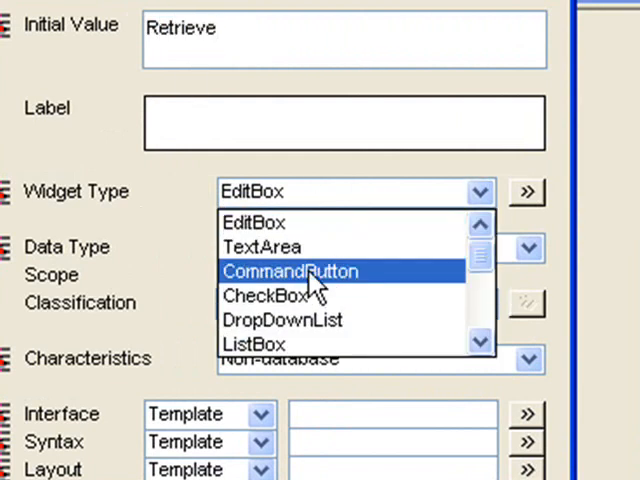
left_click(290, 271)
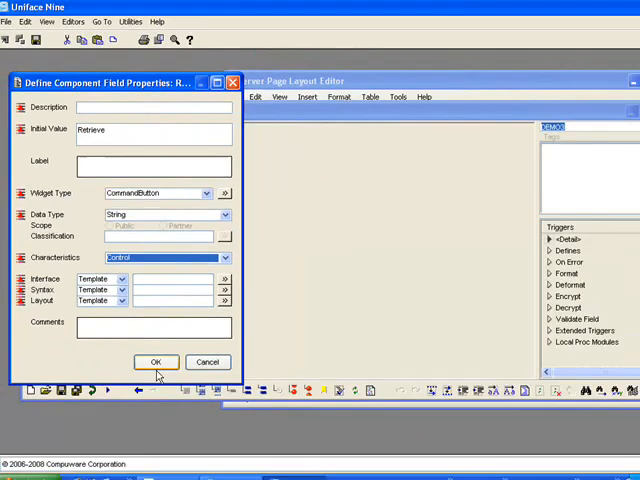
left_click(155, 362)
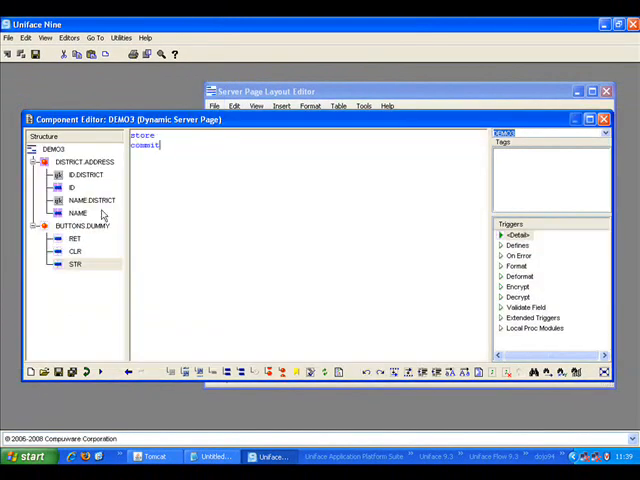
mouse_move(174, 193)
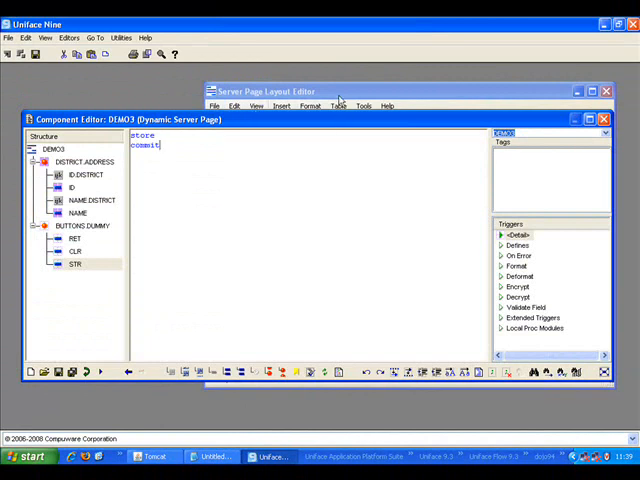
Step: Copy every DEMO3 entity and field as an HTML horizontal-table layout
right_click(52, 148)
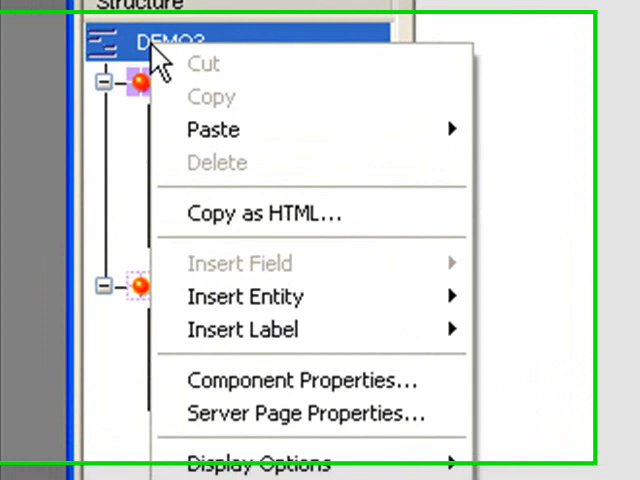
mouse_move(290, 215)
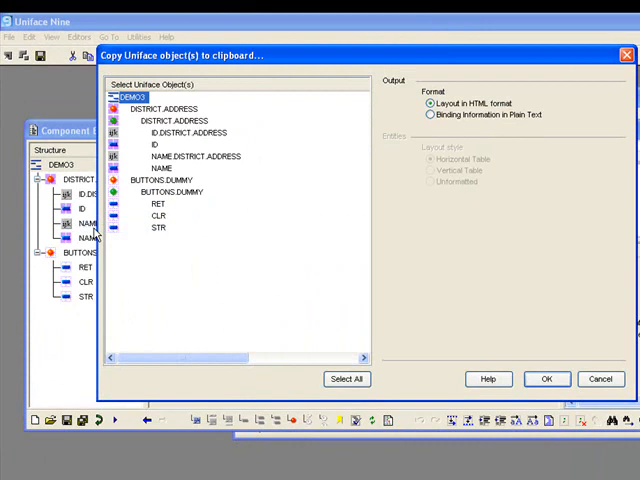
left_click(347, 379)
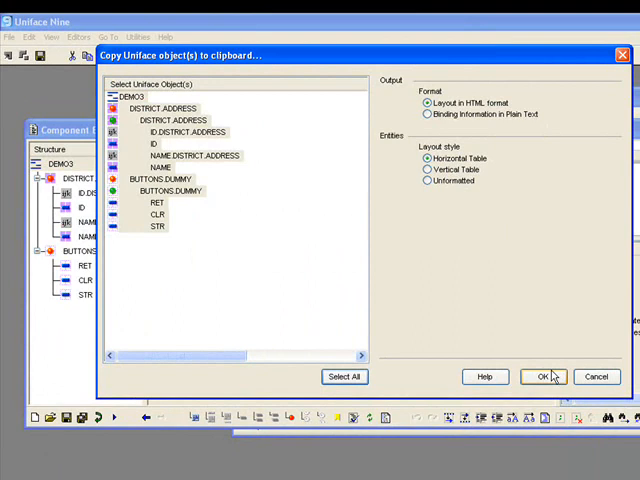
left_click(544, 376)
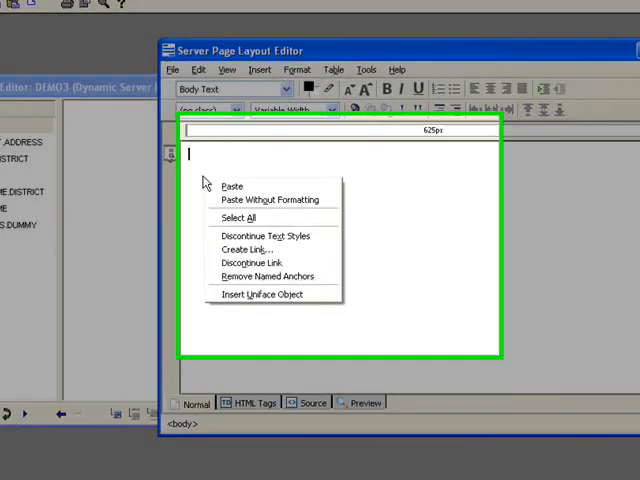
Step: Paste the HTML layout into the server page and test it at the localhost URL
left_click(264, 293)
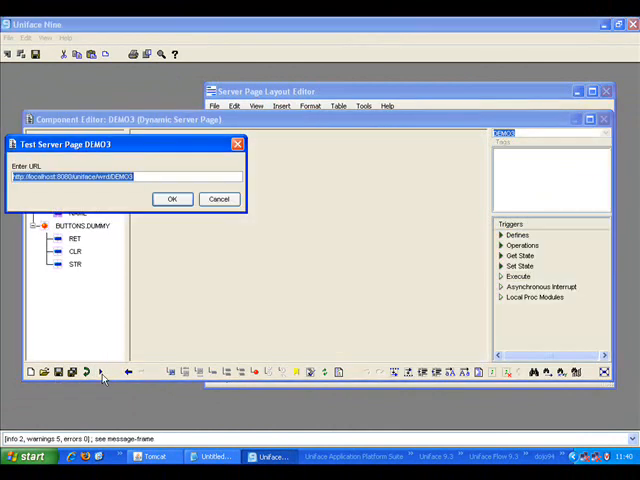
left_click(172, 199)
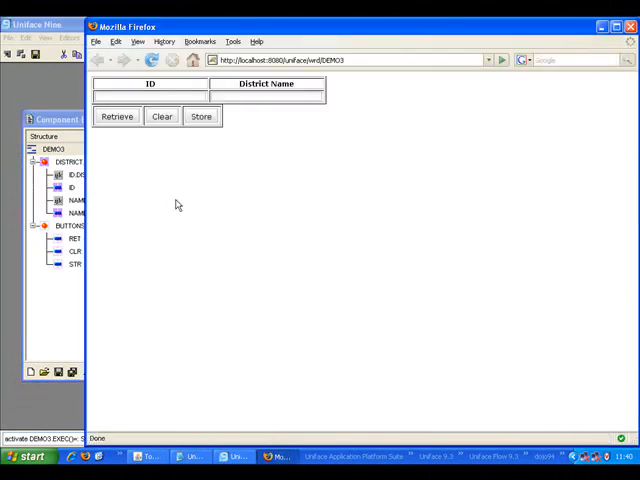
Step: Retrieve, clear, then retrieve again in Firefox to list districts 1–10
left_click(116, 116)
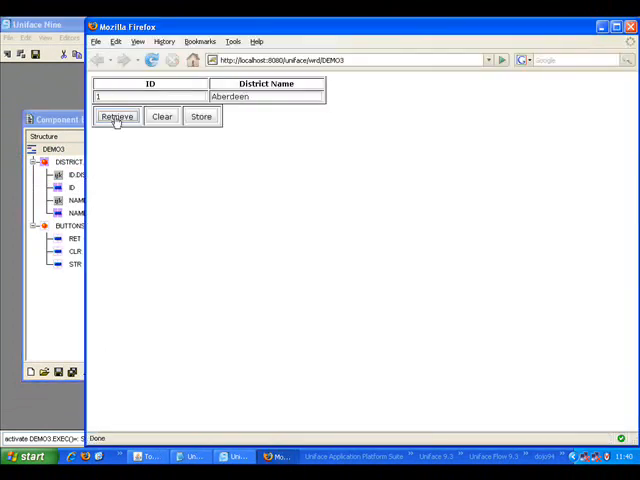
left_click(161, 116)
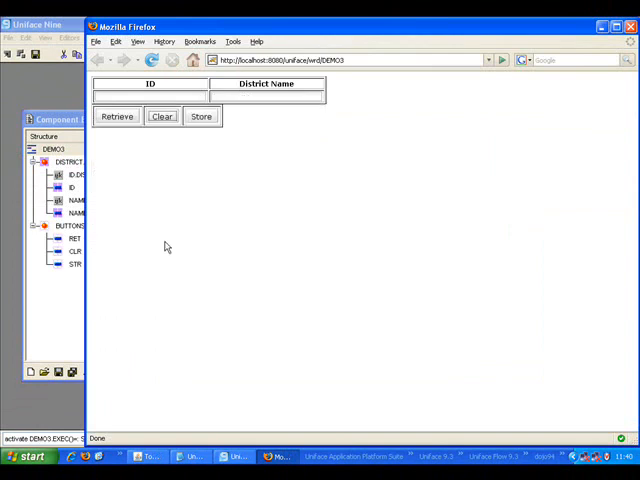
left_click(117, 116)
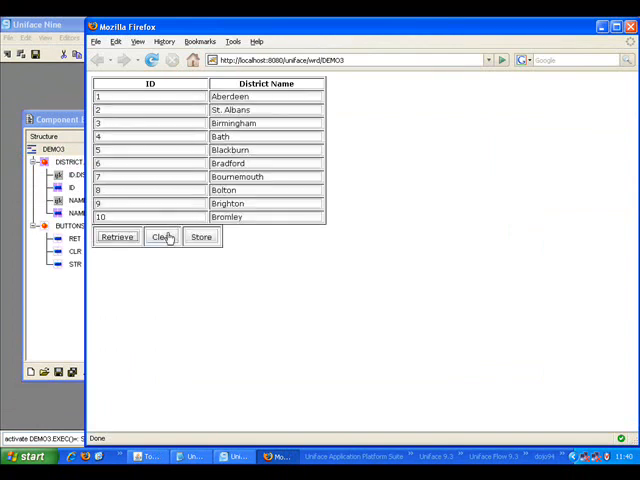
type("2")
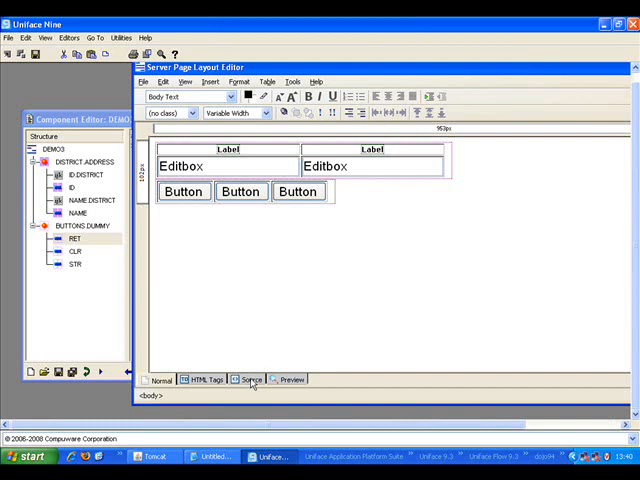
Step: Show DEMO3's HTML source and mark the DISTRICT.ADDRESS table and ID field id bindings
left_click(249, 380)
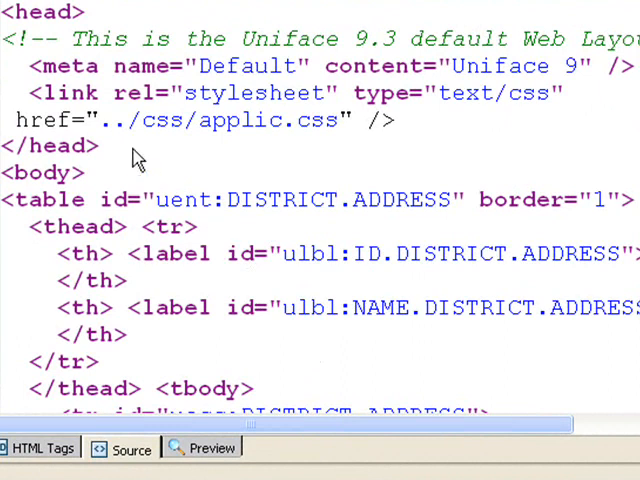
double_click(280, 199)
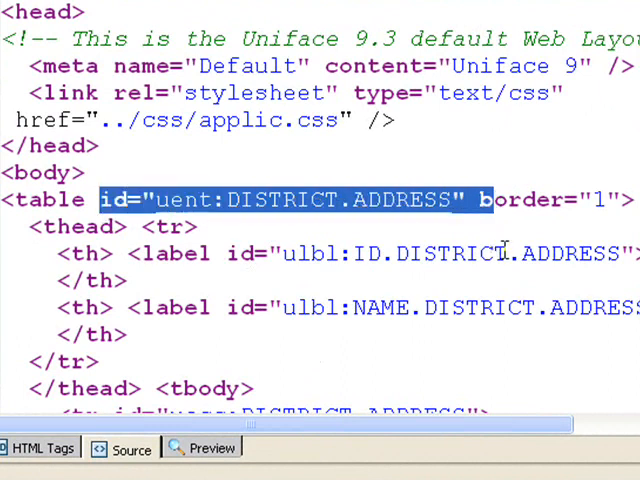
mouse_move(408, 208)
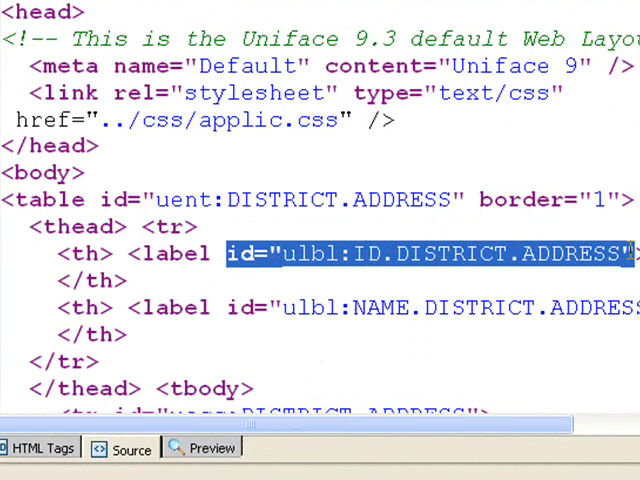
mouse_move(250, 283)
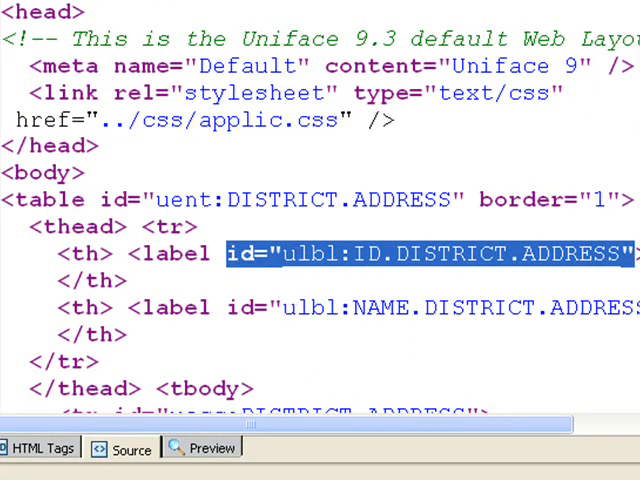
mouse_move(338, 293)
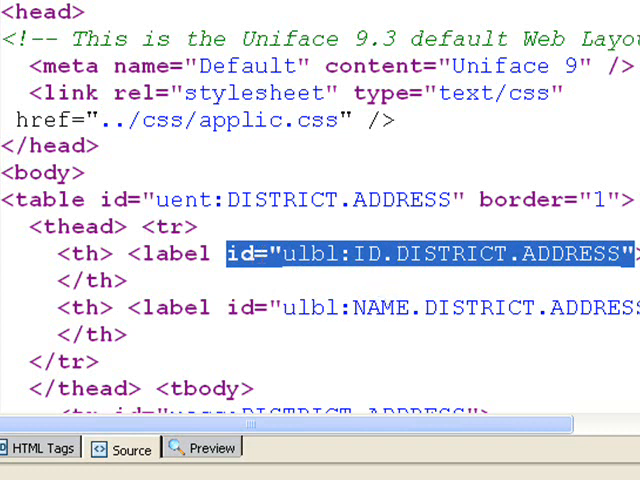
scroll("down", 3)
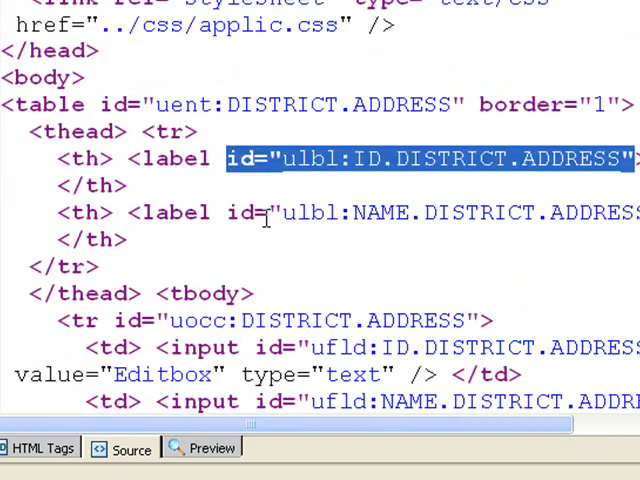
scroll("down", 3)
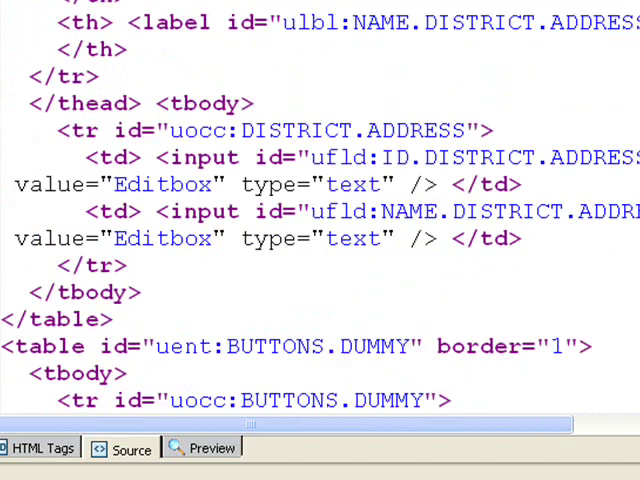
double_click(200, 157)
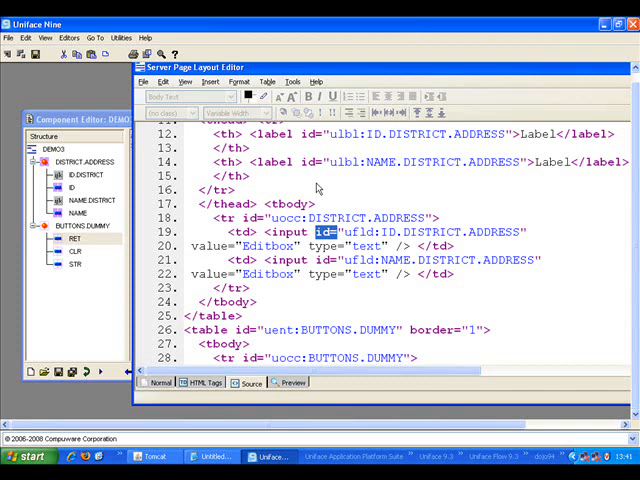
mouse_move(180, 373)
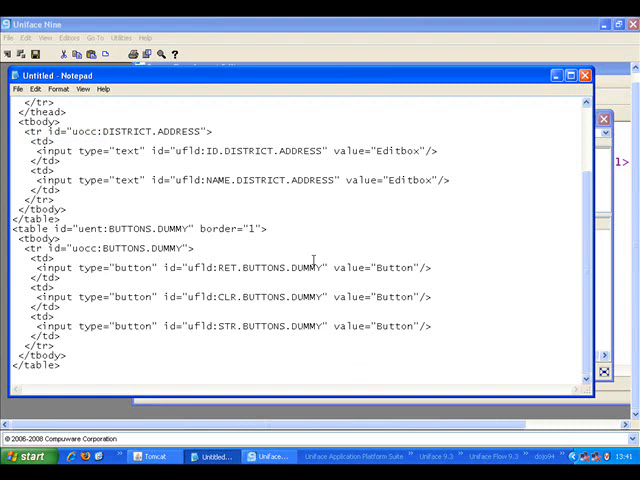
Step: Select a line of DEMO3's pasted HTML markup in Notepad
left_click_drag(155, 151, 327, 151)
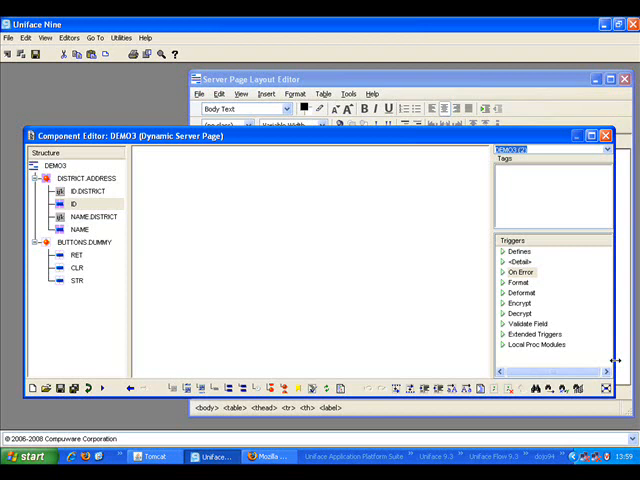
mouse_move(581, 432)
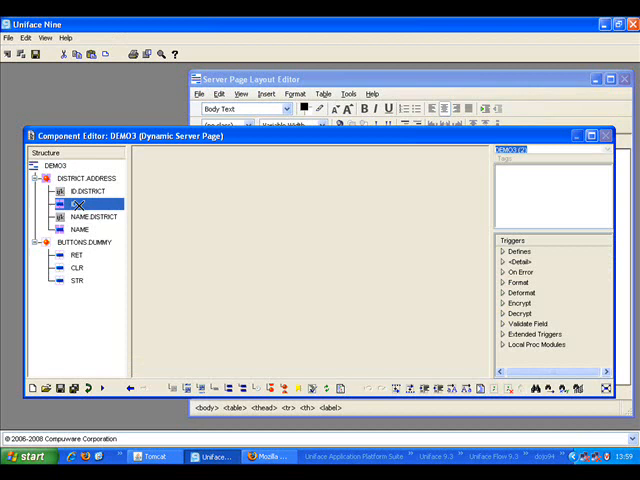
Step: Open the District ID edit box properties and review its Box, List, Text and Uniface categories
left_click(208, 191)
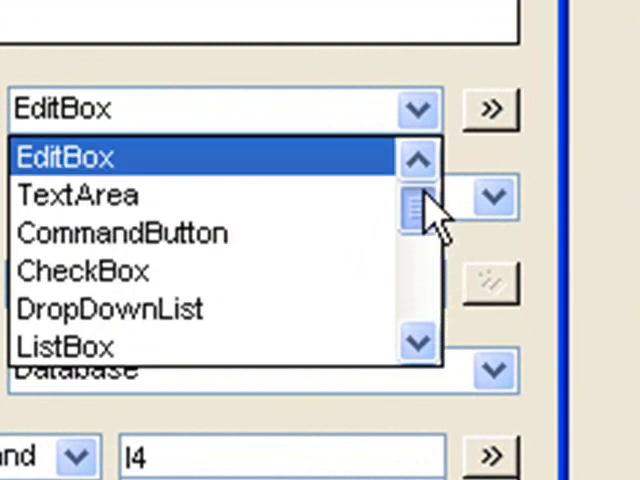
left_click(70, 157)
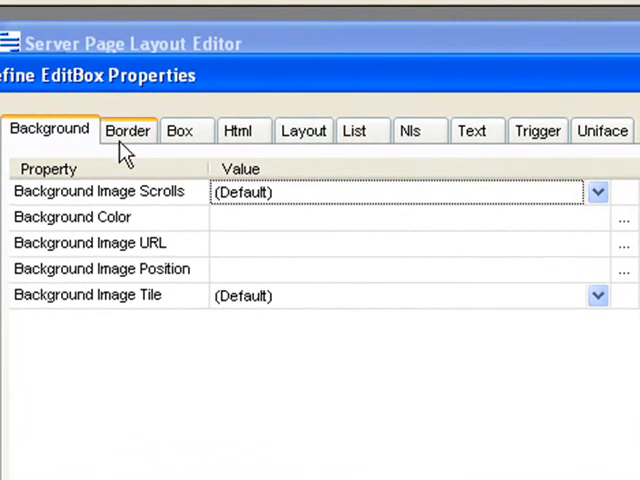
left_click(180, 130)
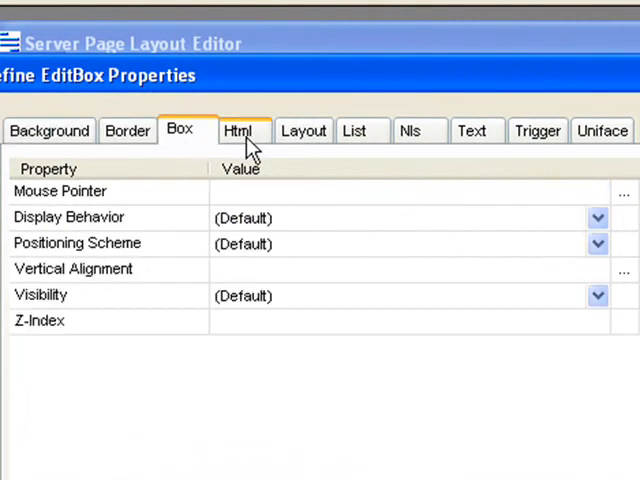
left_click(353, 130)
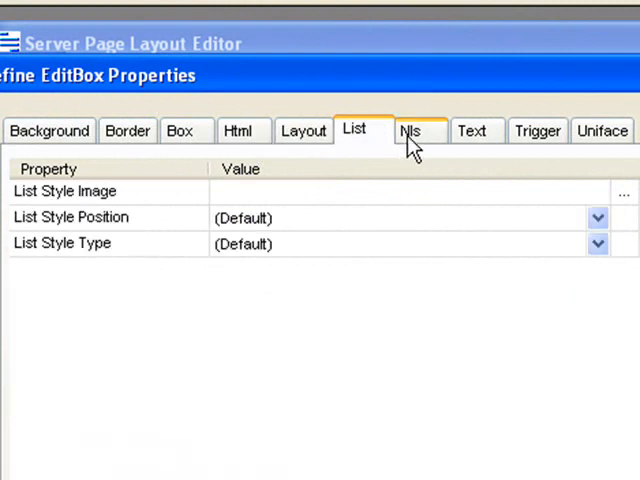
left_click(472, 130)
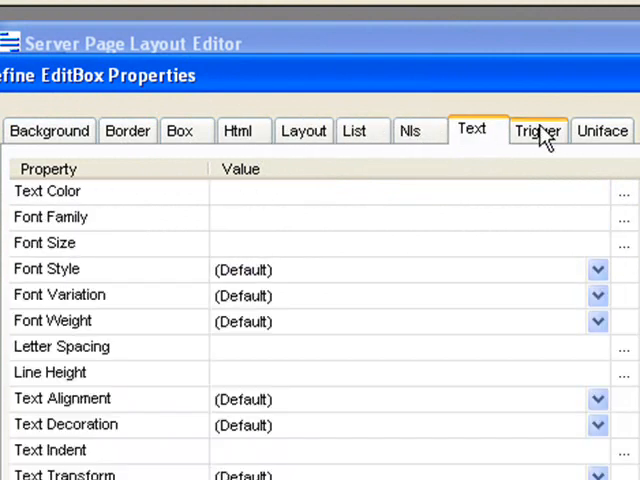
left_click(602, 130)
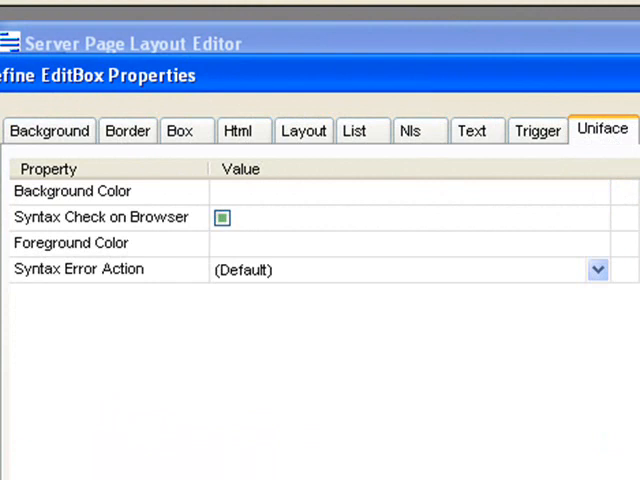
mouse_move(50, 258)
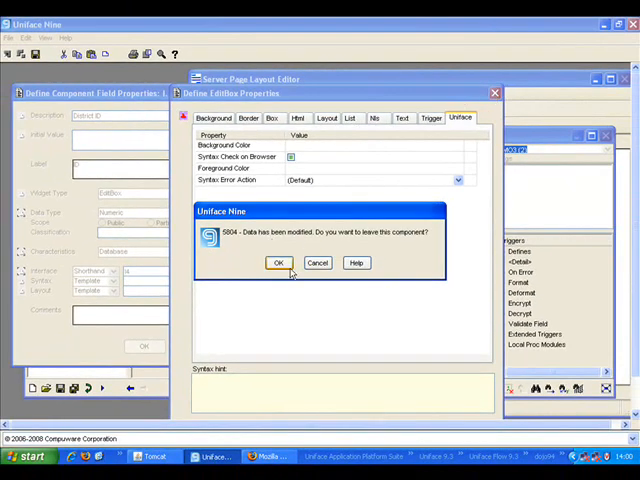
Step: Confirm leaving DEMO3, accept the ID field properties, and launch the localhost DEMO3 test page
left_click(279, 262)
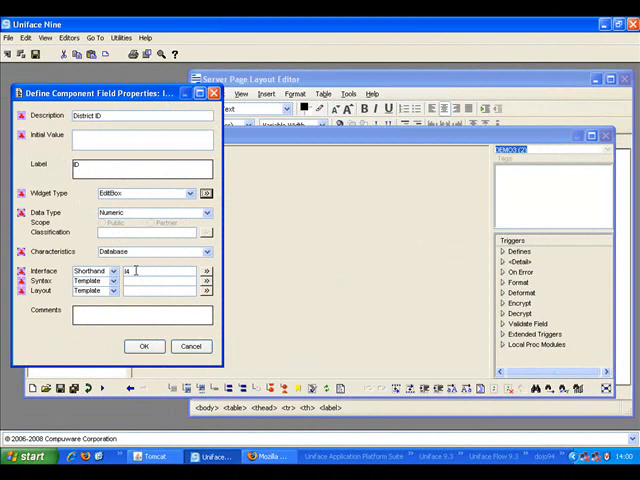
left_click(205, 212)
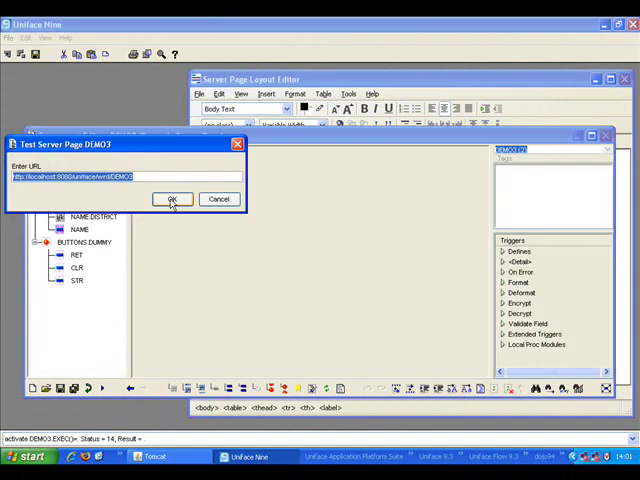
left_click(171, 199)
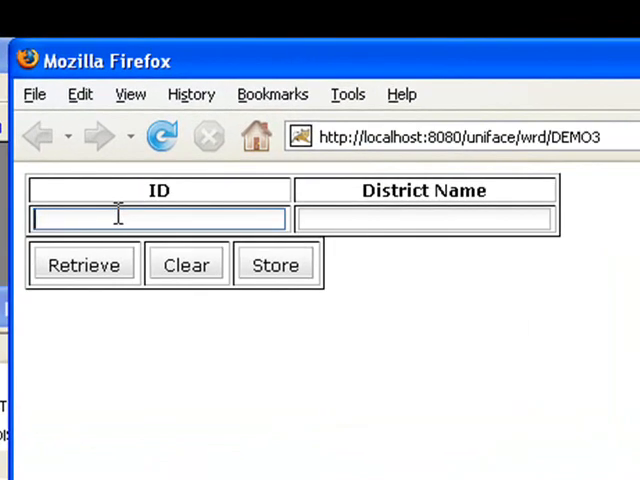
type("sdf")
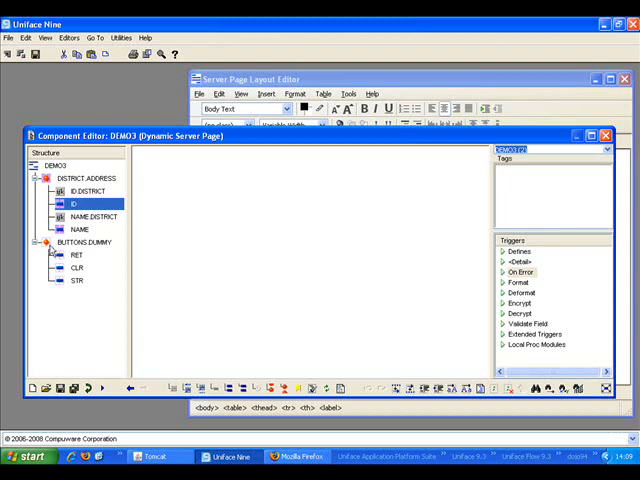
Step: Add a new field named ATT1 to the BUTTONS.DUMMY entity
left_click(88, 241)
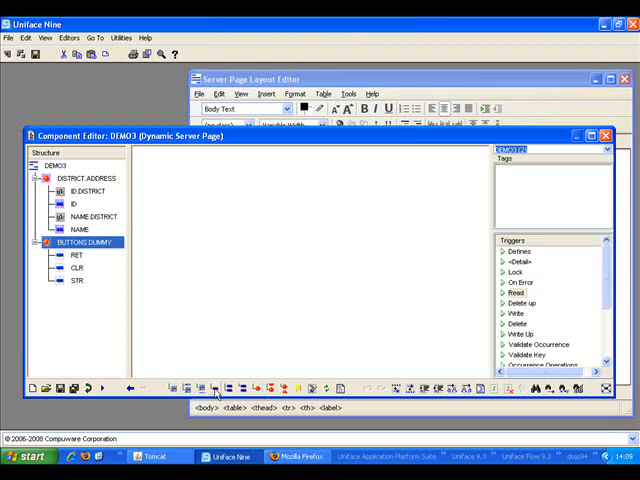
right_click(80, 256)
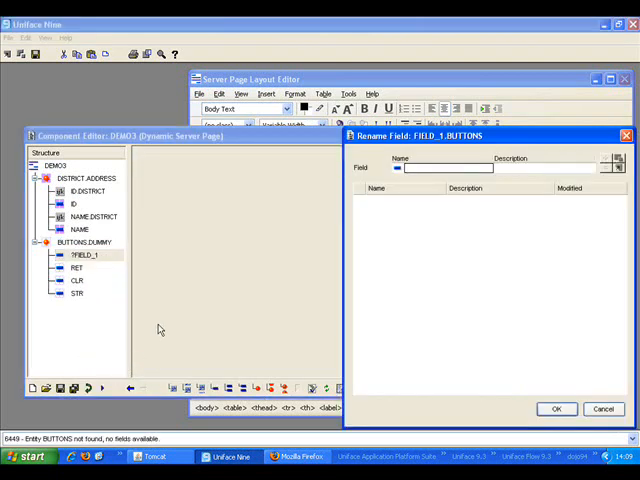
type("ATT1")
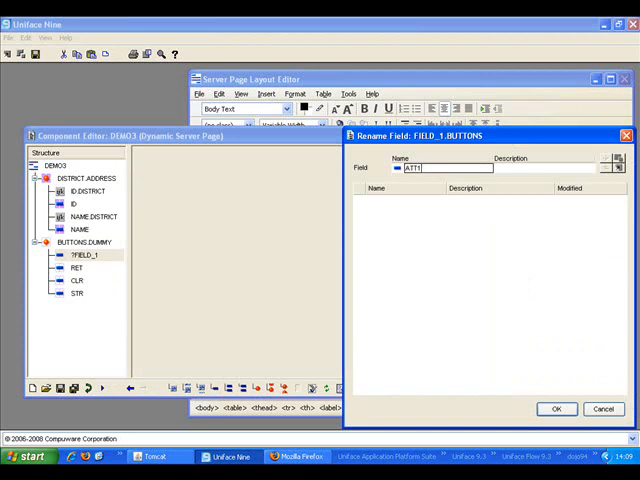
left_click(556, 408)
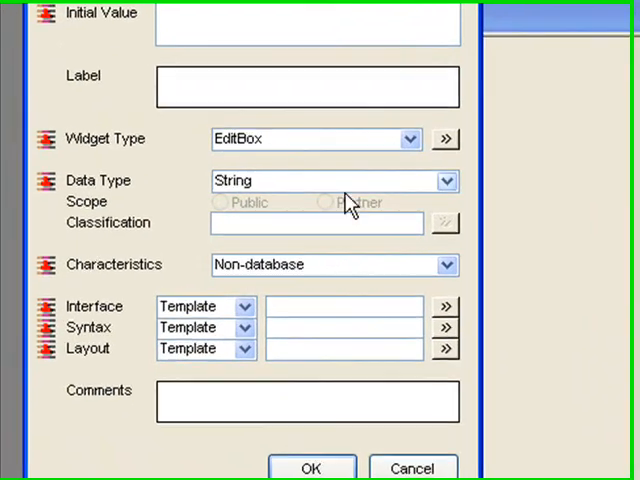
Step: Set the ATT1 field's style:background-color to blue in its AttributesOnly properties
left_click(415, 139)
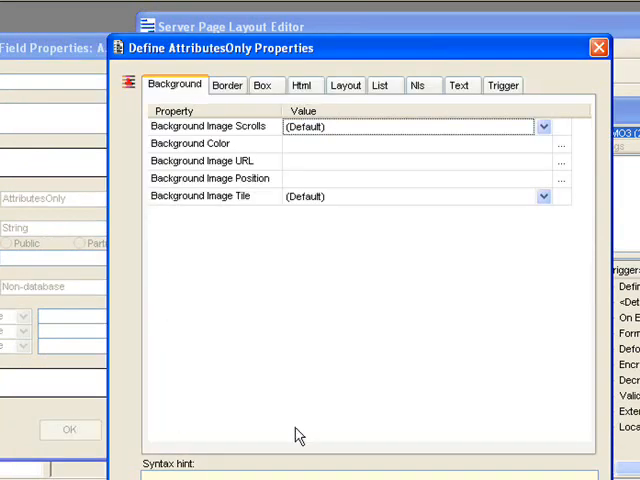
mouse_move(265, 185)
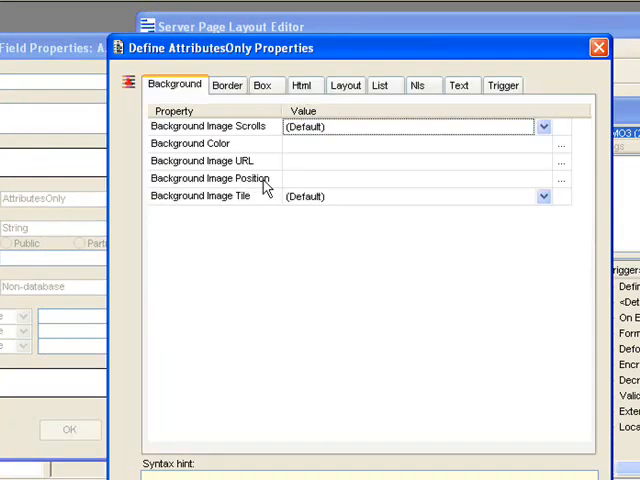
left_click(565, 144)
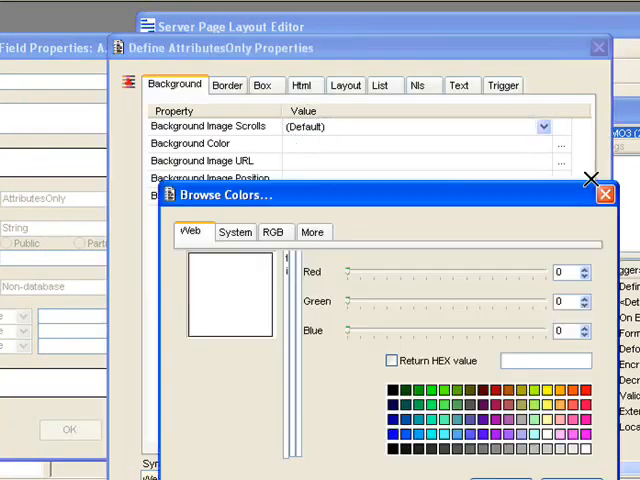
left_click(191, 231)
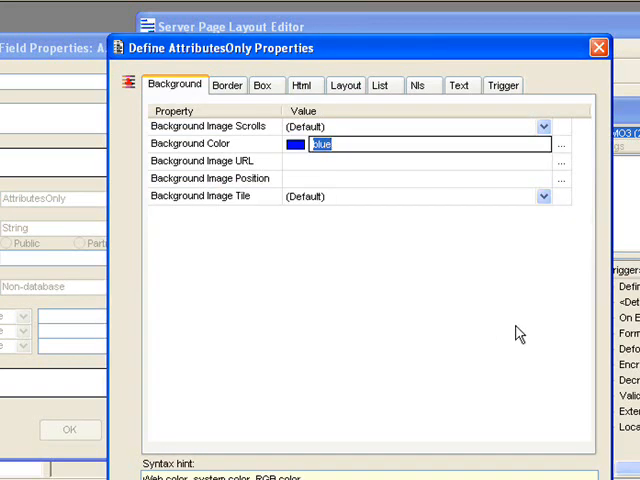
mouse_move(263, 200)
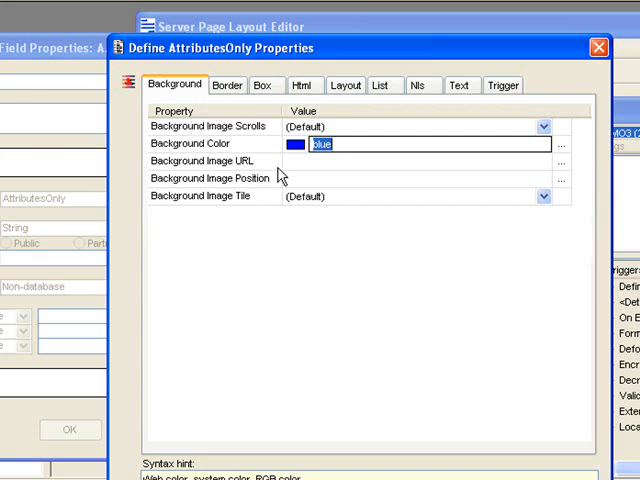
mouse_move(478, 62)
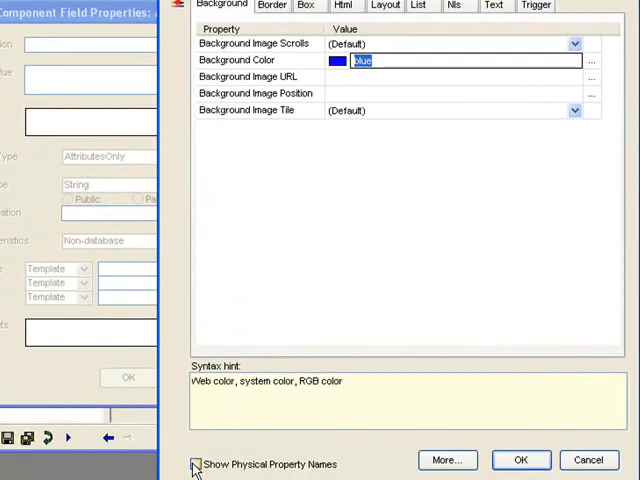
left_click(197, 462)
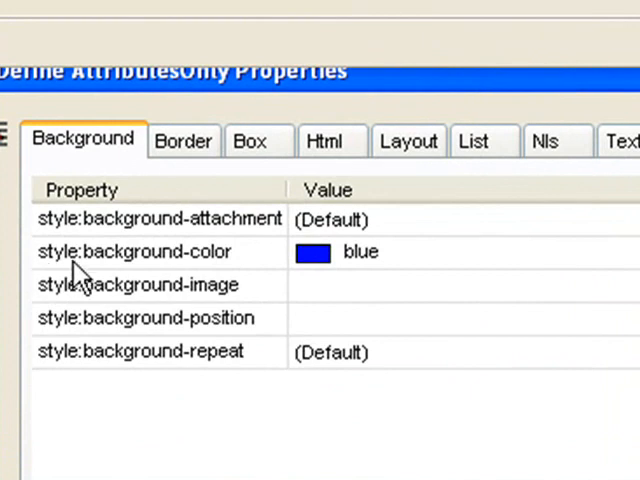
mouse_move(232, 285)
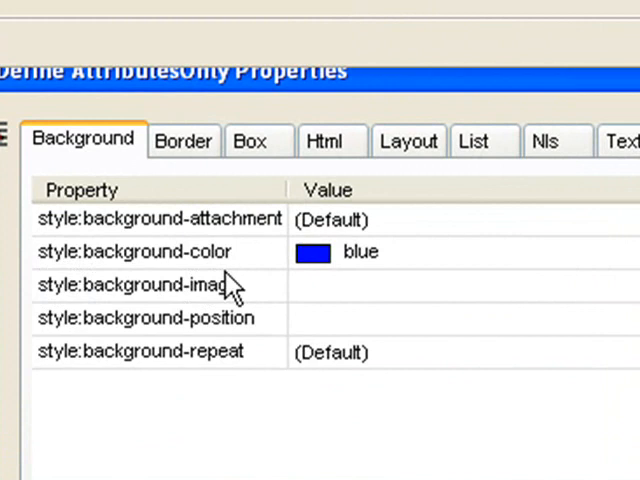
mouse_move(250, 266)
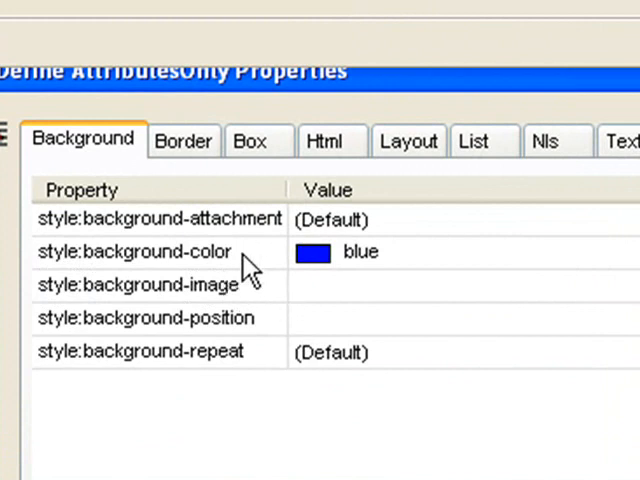
mouse_move(290, 295)
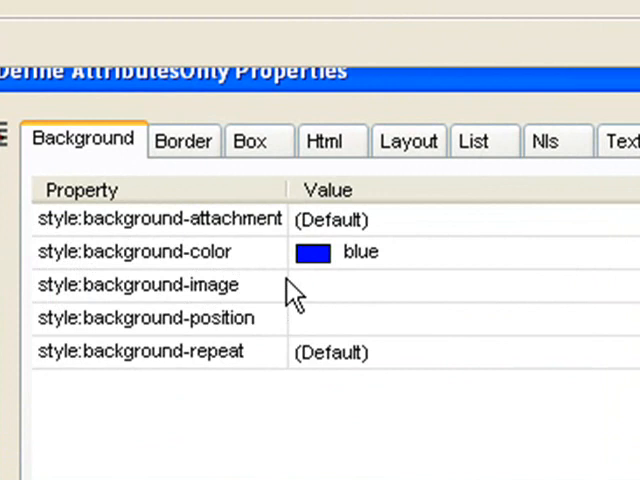
mouse_move(110, 267)
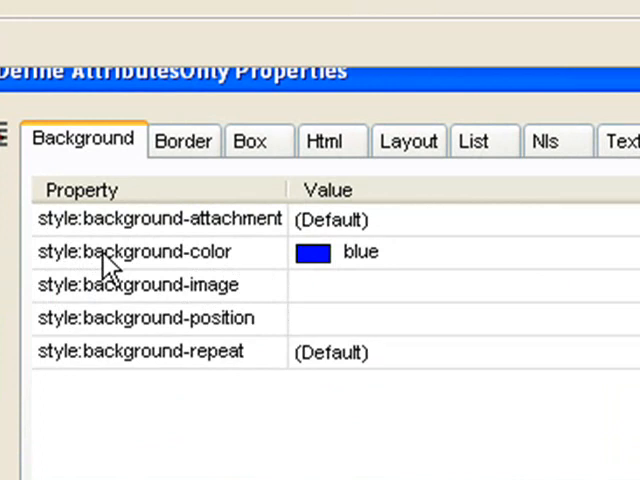
mouse_move(105, 285)
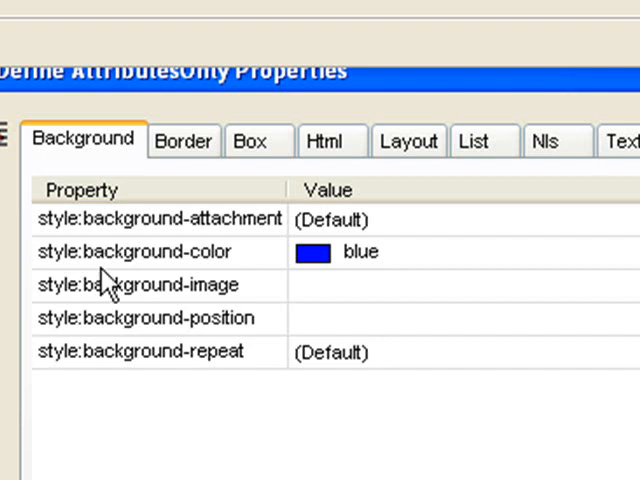
left_click(323, 140)
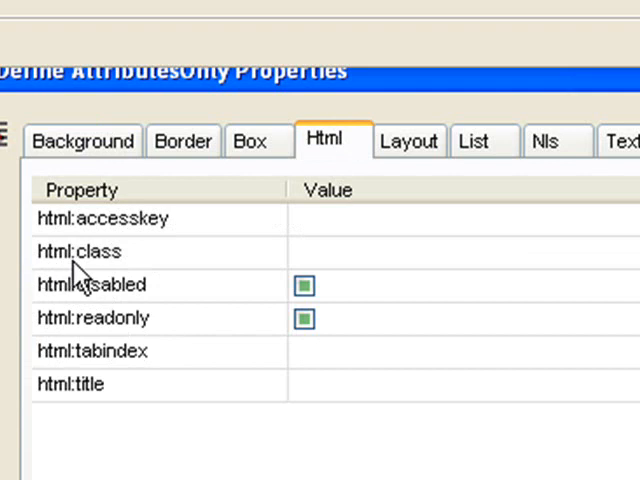
mouse_move(120, 280)
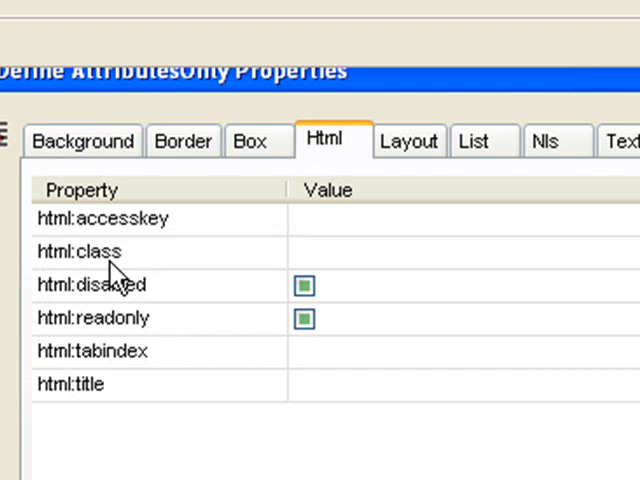
mouse_move(260, 330)
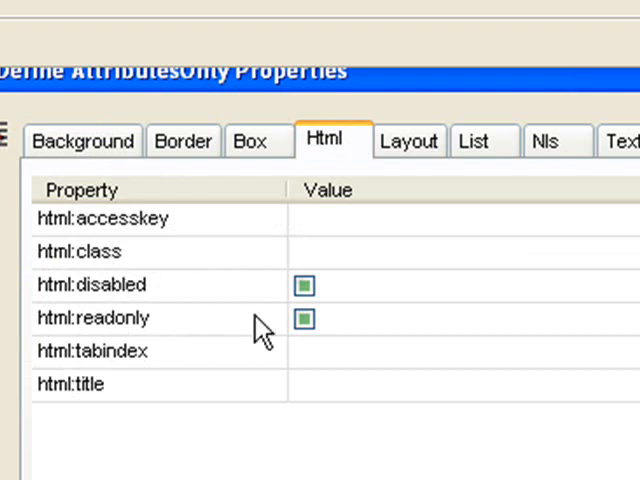
mouse_move(235, 205)
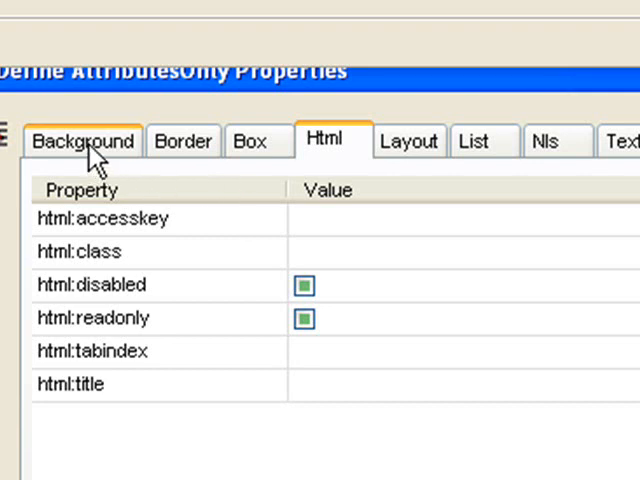
left_click(82, 141)
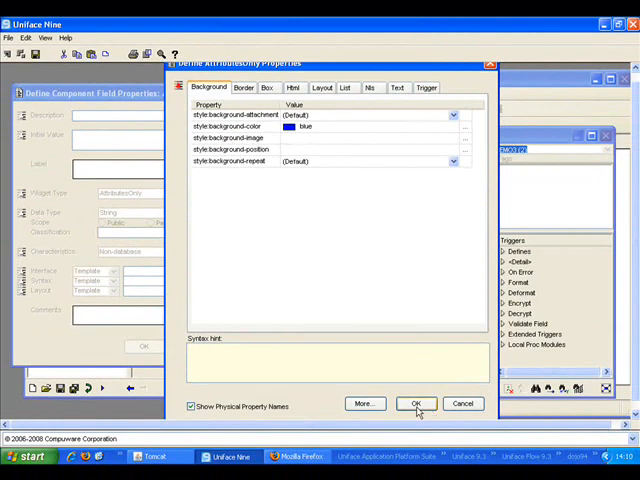
Step: Save the blue-background ATT1 field and copy its binding information as plain text
left_click(416, 404)
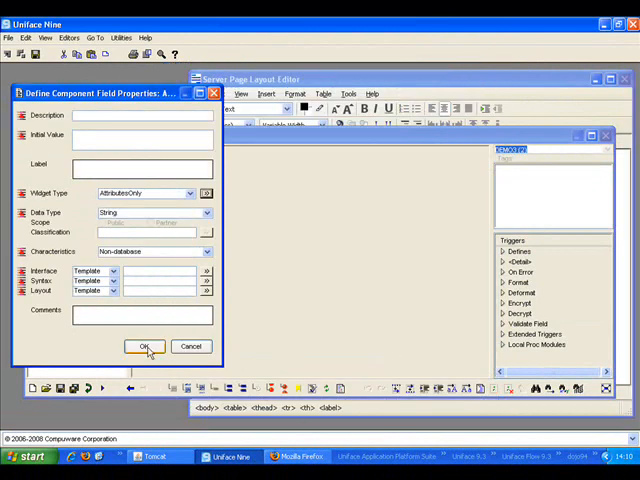
left_click(144, 346)
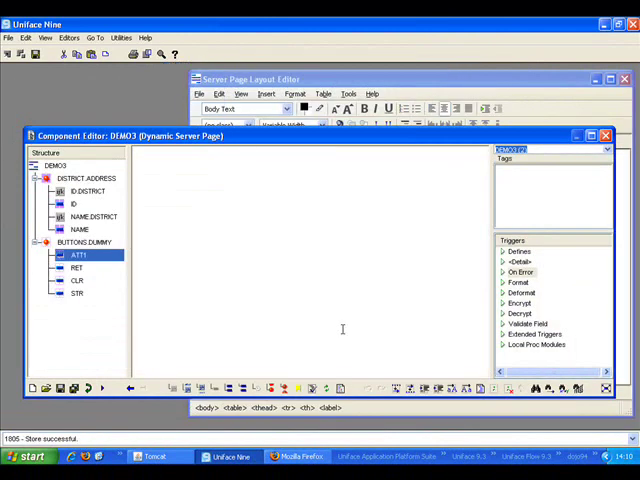
mouse_move(77, 267)
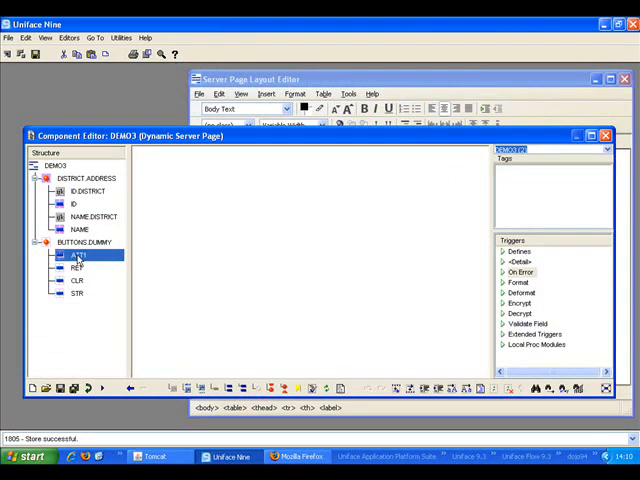
right_click(78, 269)
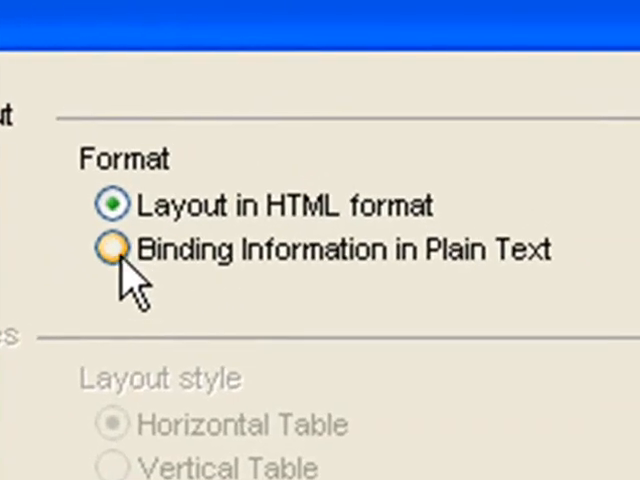
left_click(113, 249)
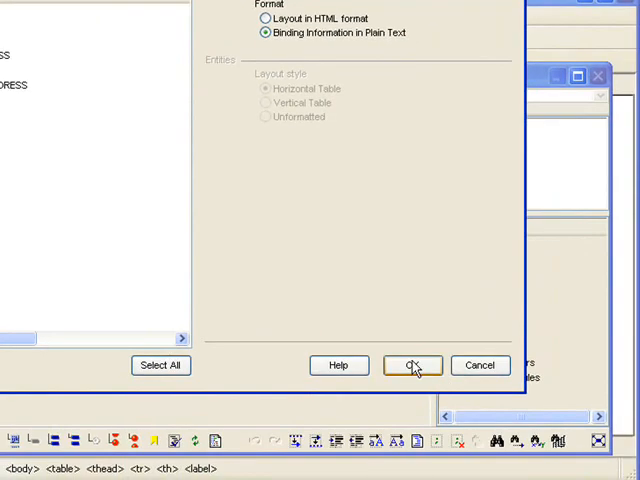
left_click(414, 365)
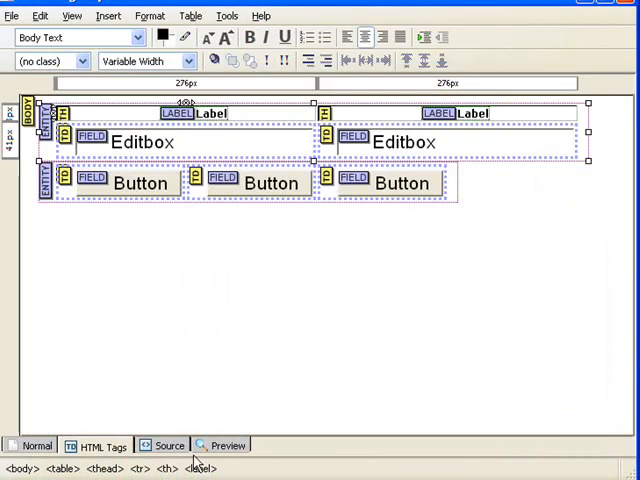
Step: Select the table header (th) element in the Server Page Layout Editor
left_click(170, 445)
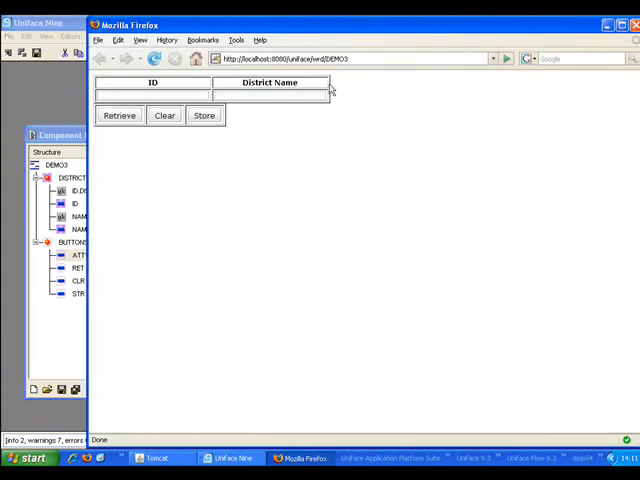
Step: Switch from Firefox back to the Uniface DEMO3 component editor
left_click(158, 58)
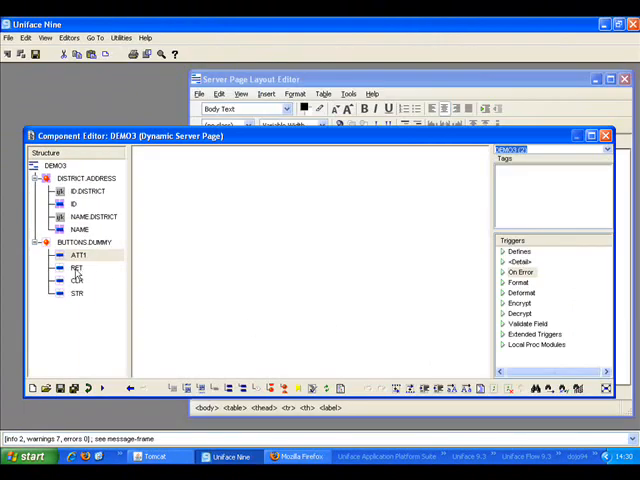
Step: Set the Retrieve button's Detail trigger to syncupdate, save it, and test DEMO3 again
left_click(77, 268)
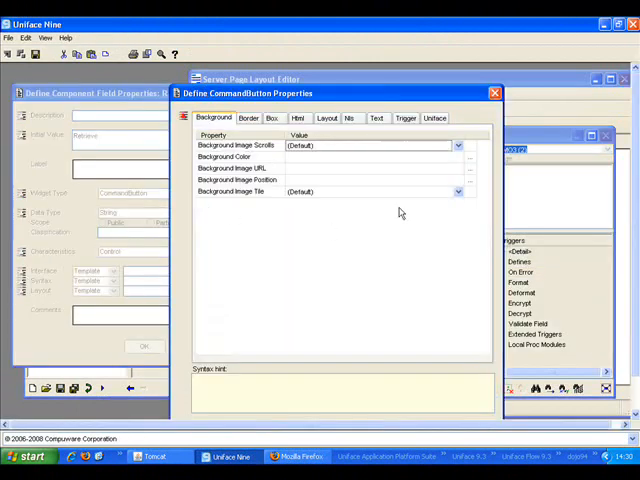
left_click(406, 117)
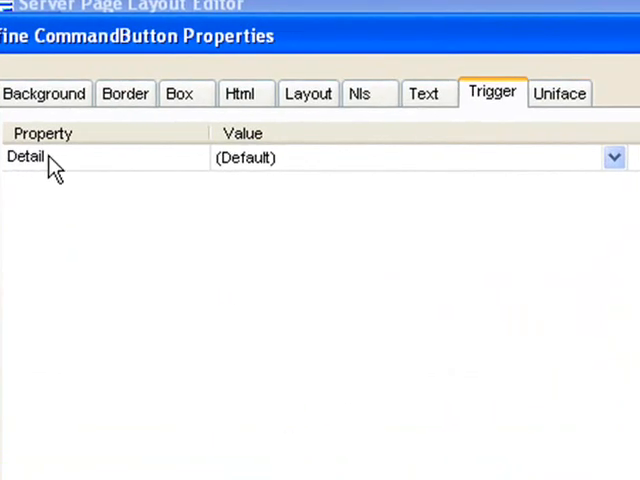
mouse_move(300, 172)
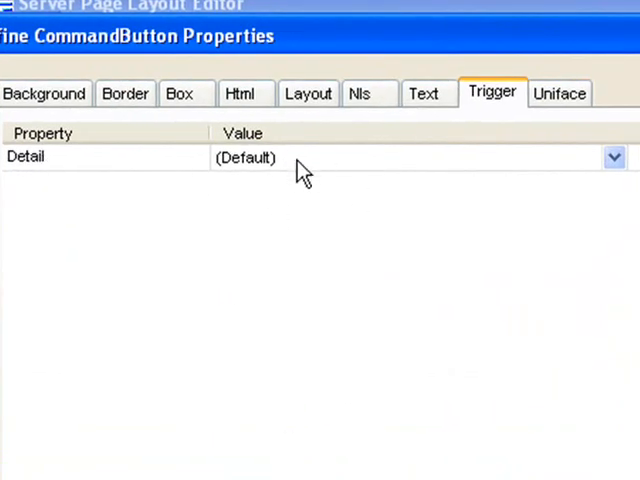
left_click(613, 157)
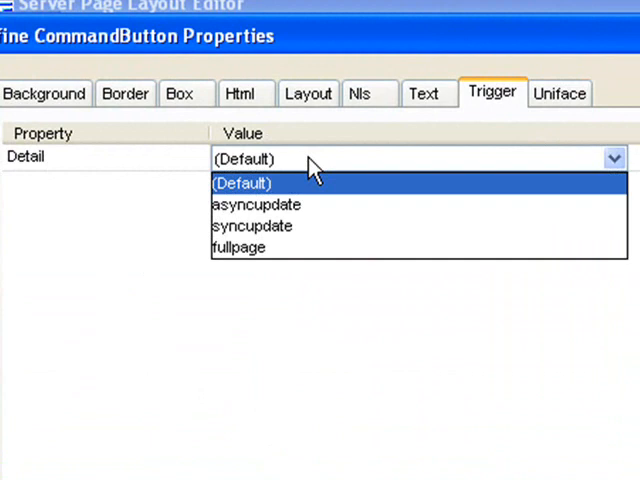
mouse_move(256, 204)
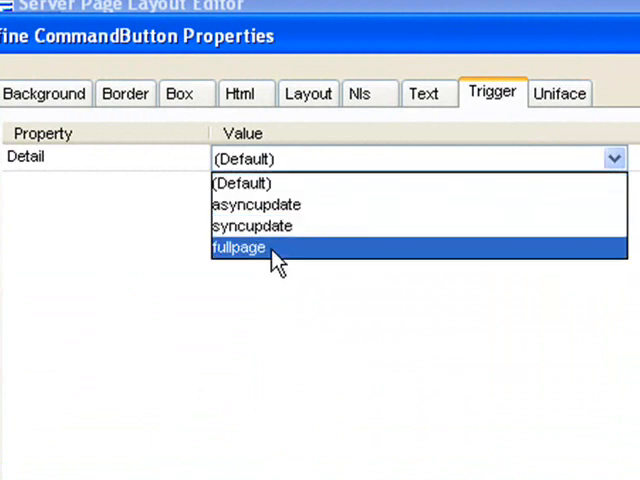
mouse_move(375, 220)
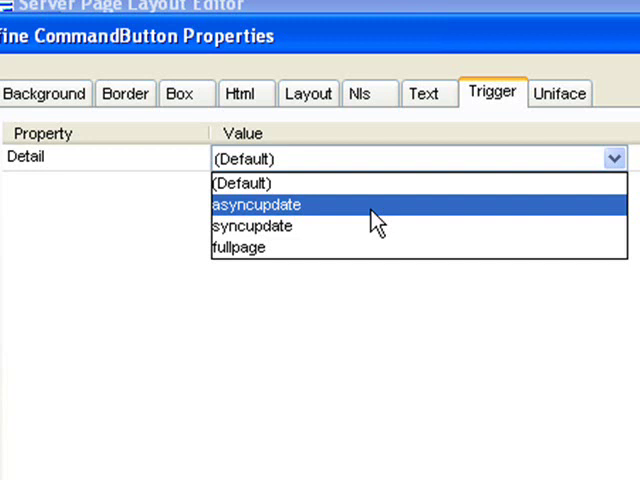
mouse_move(372, 213)
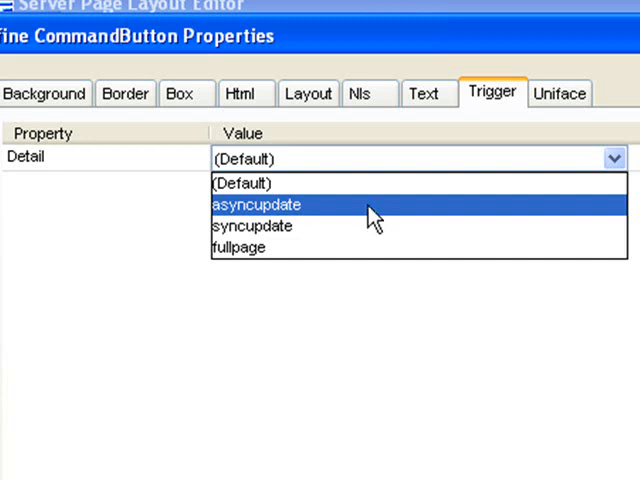
mouse_move(250, 226)
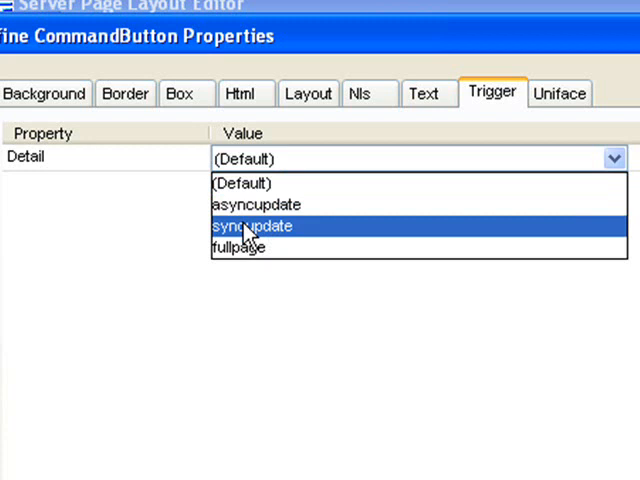
mouse_move(258, 248)
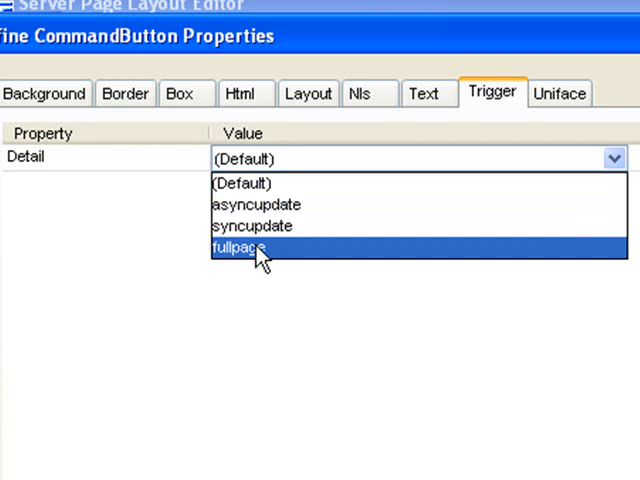
left_click(255, 225)
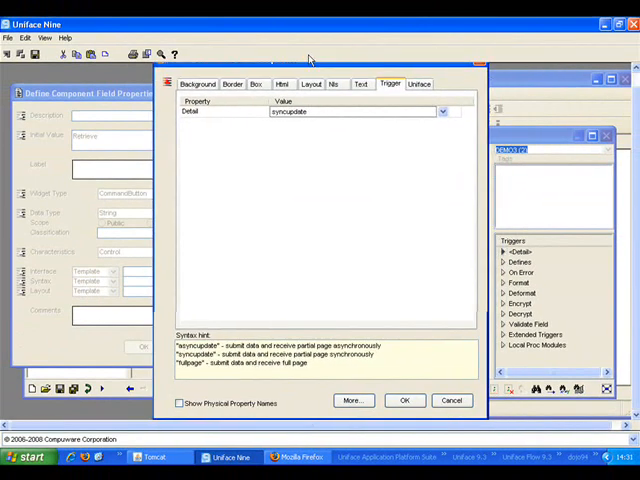
left_click(404, 400)
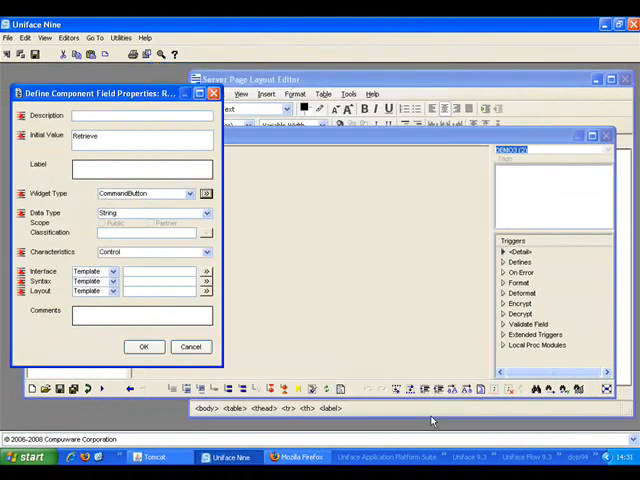
left_click(143, 346)
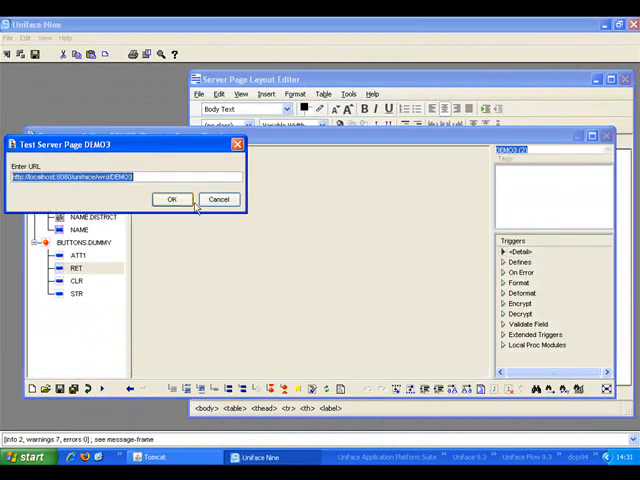
left_click(171, 199)
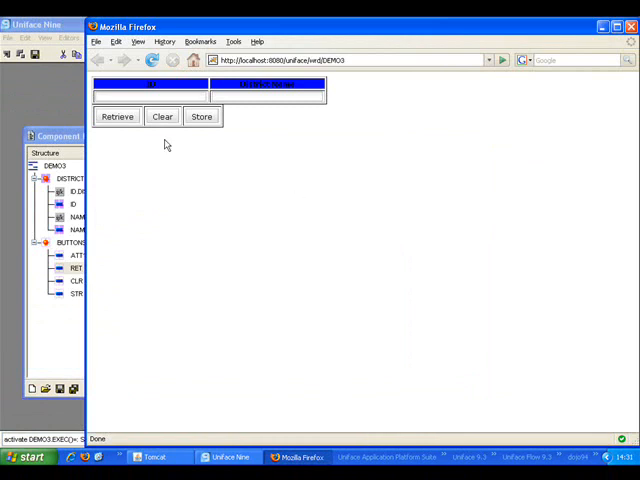
mouse_move(206, 183)
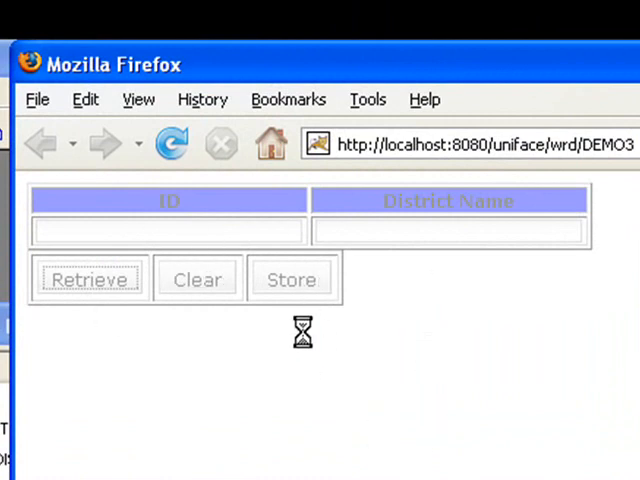
Step: Trigger Retrieve twice on the DEMO3 page to load district records
left_click(89, 278)
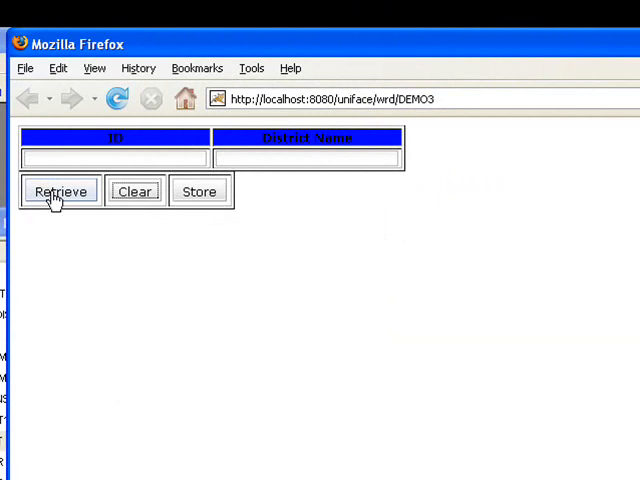
left_click(60, 191)
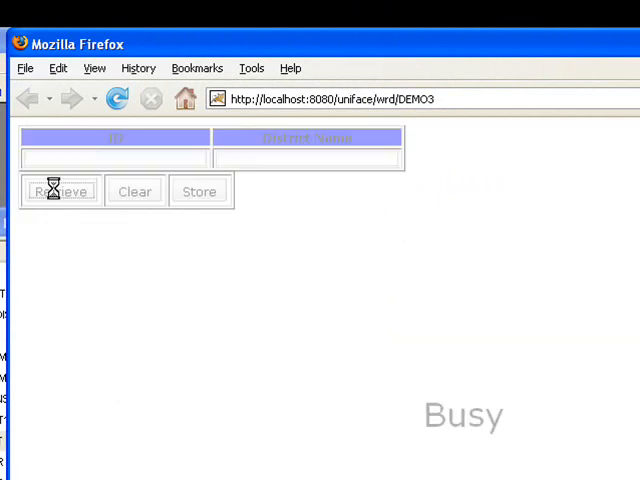